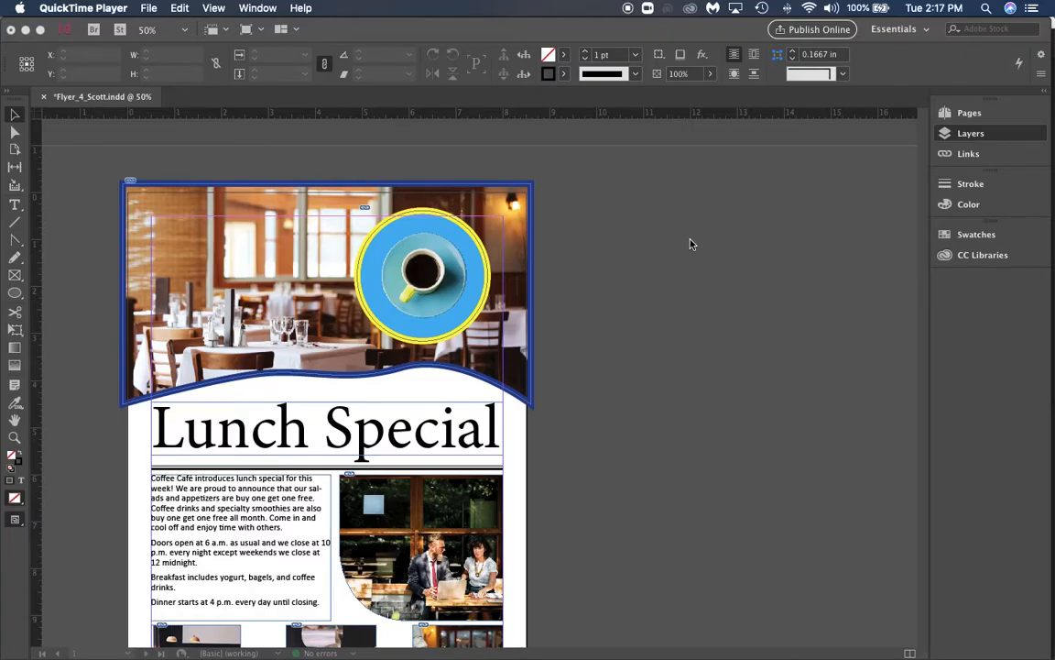
mouse_move(520, 216)
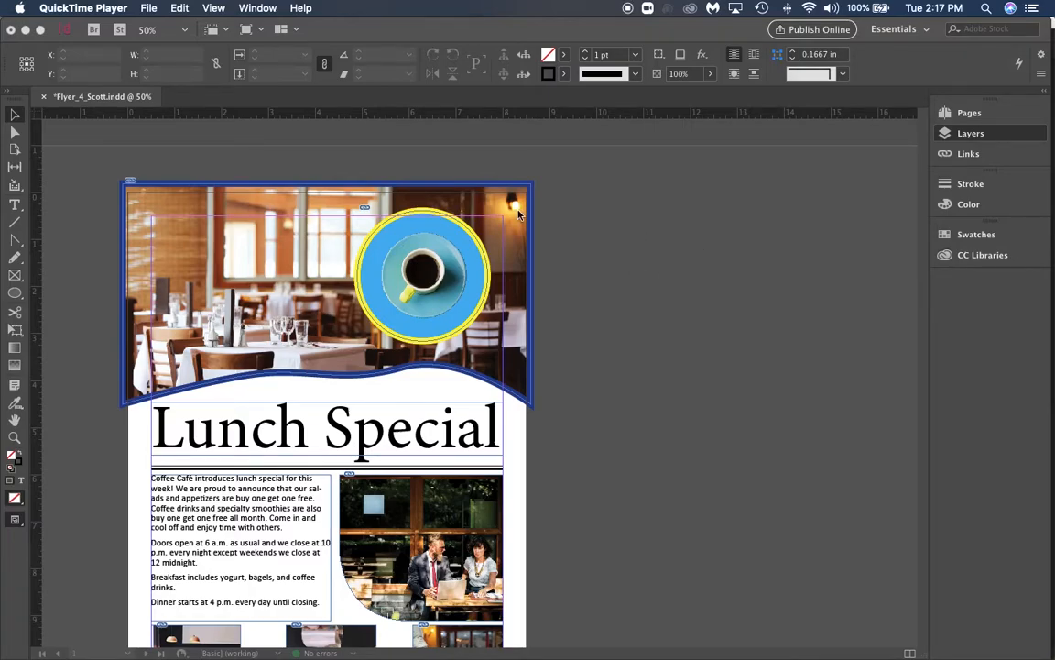
Step: Expand the Layers panel to show the flyer's single Layer 1
scroll(up, 3)
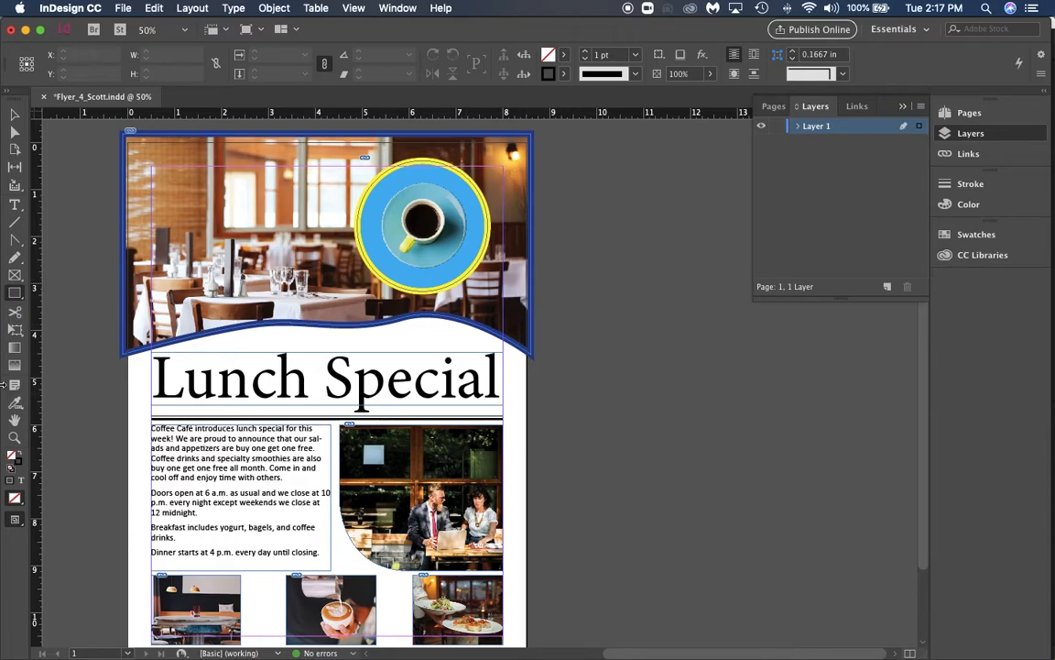
mouse_move(15, 295)
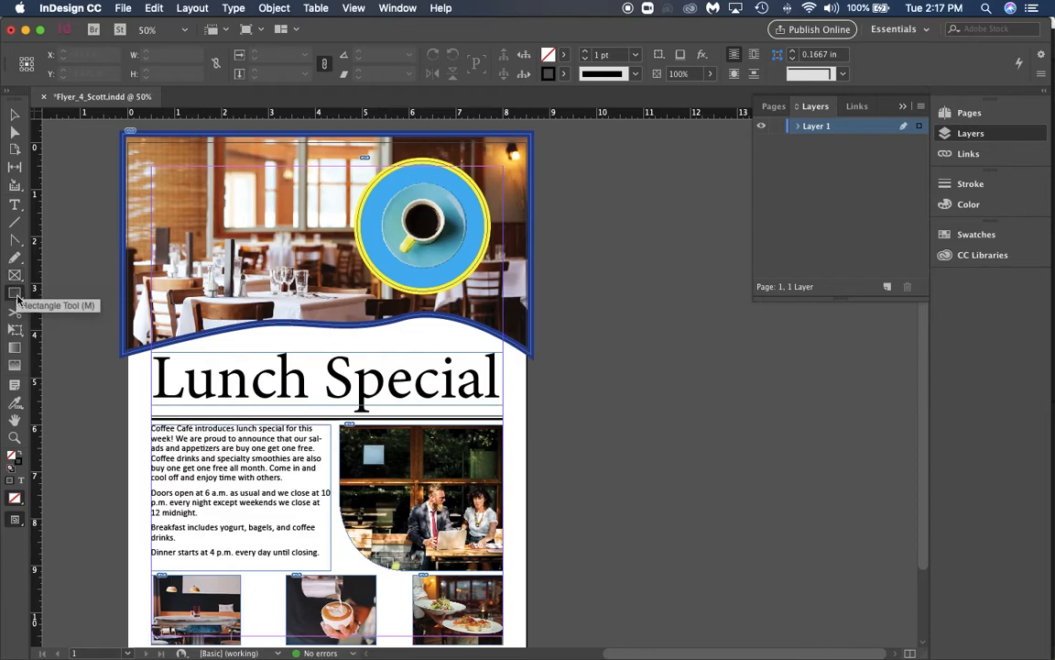
mouse_move(15, 295)
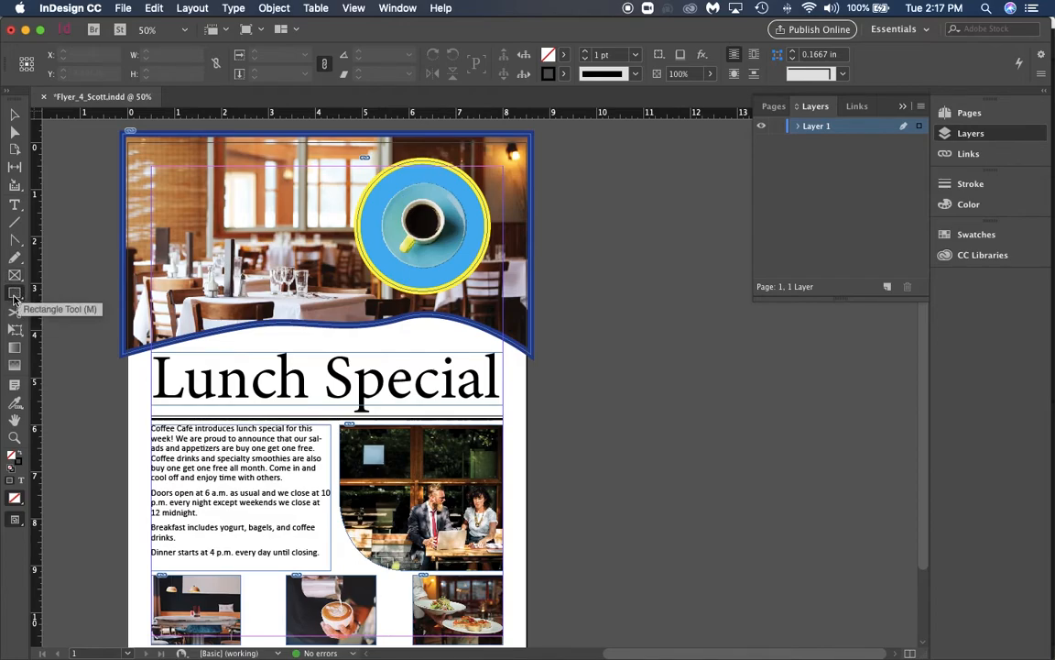
mouse_move(561, 180)
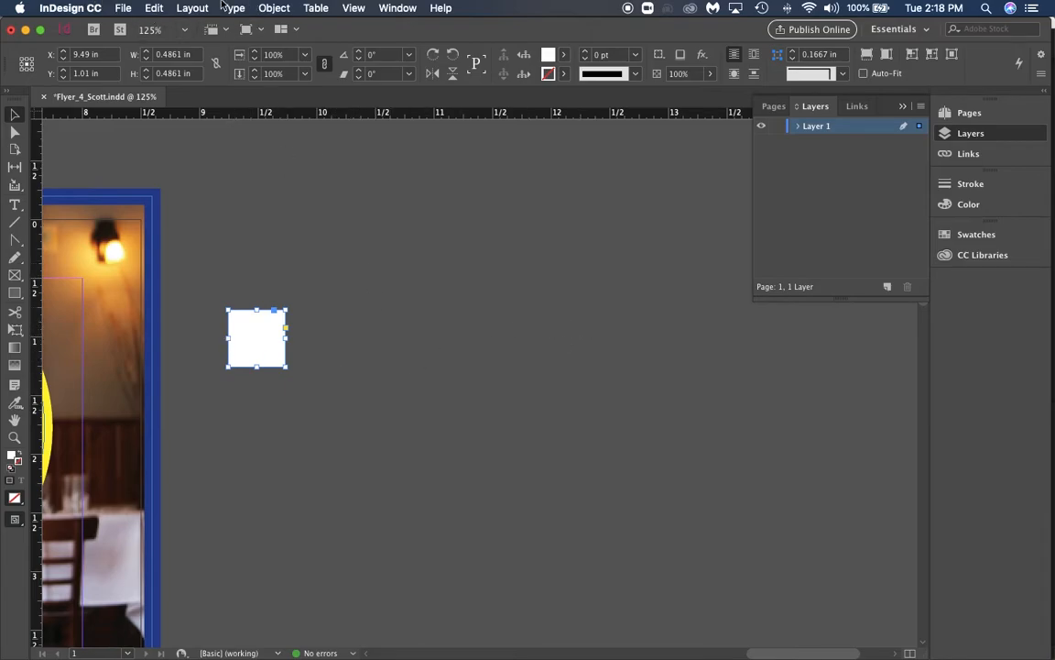
Step: Set a Move of Horizontal 0 in, Vertical 0.6 in on the square, toggling Preview to check it
click(275, 8)
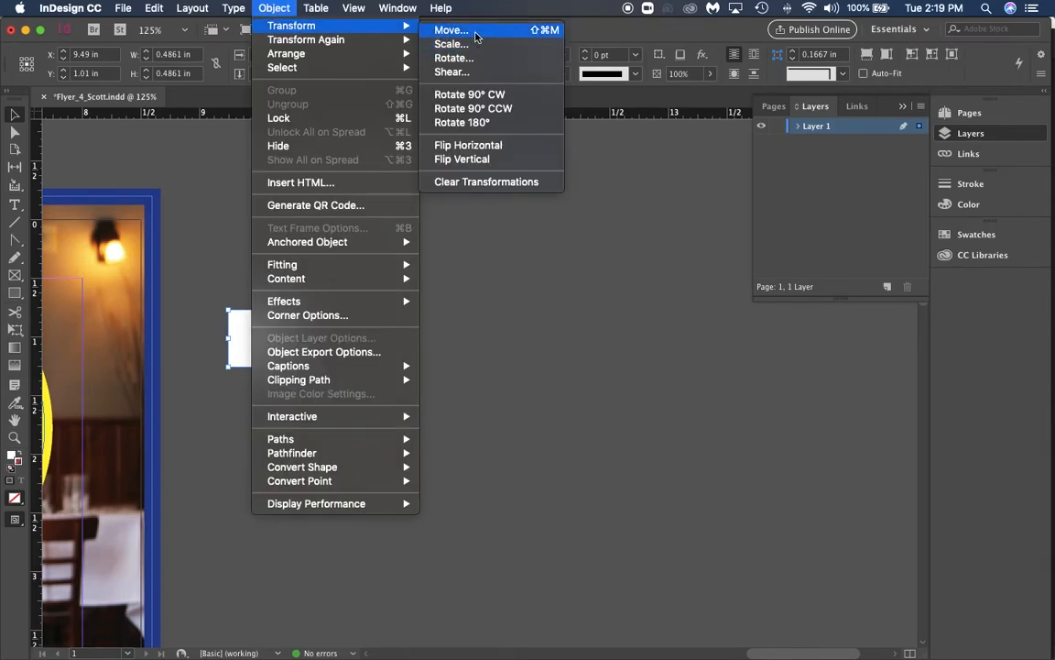
click(451, 30)
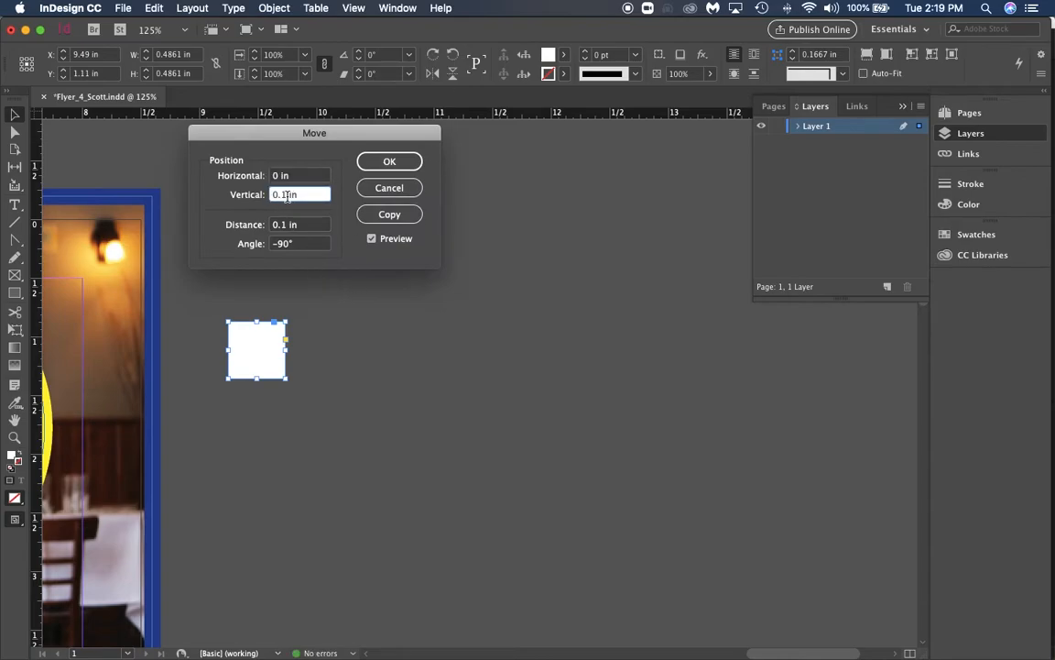
mouse_move(472, 267)
text(0.5)
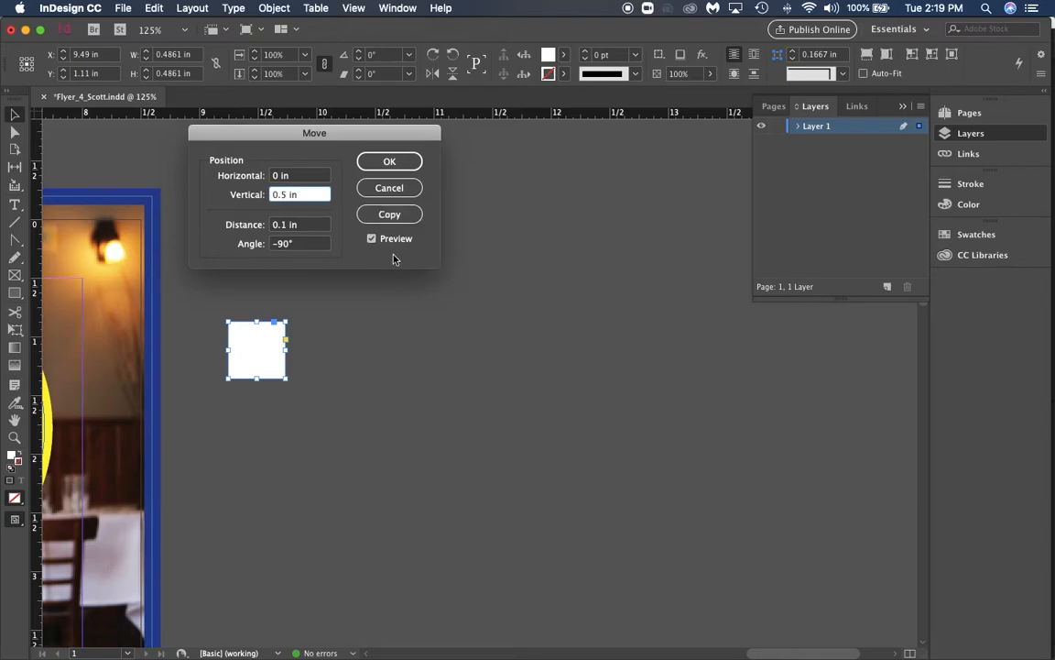
click(372, 238)
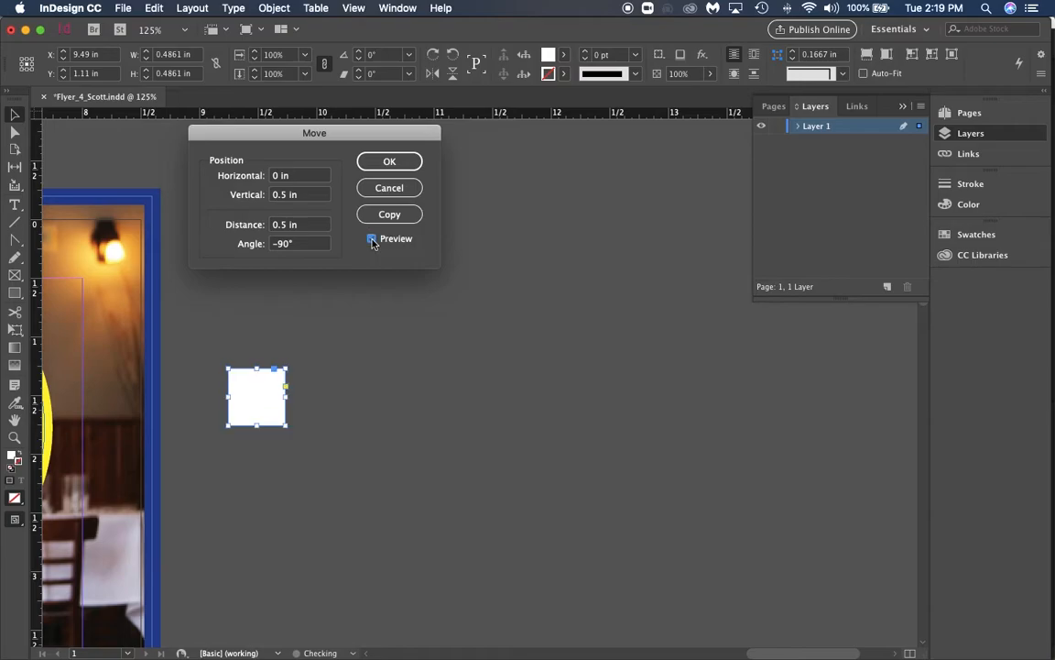
click(372, 238)
text(0.6)
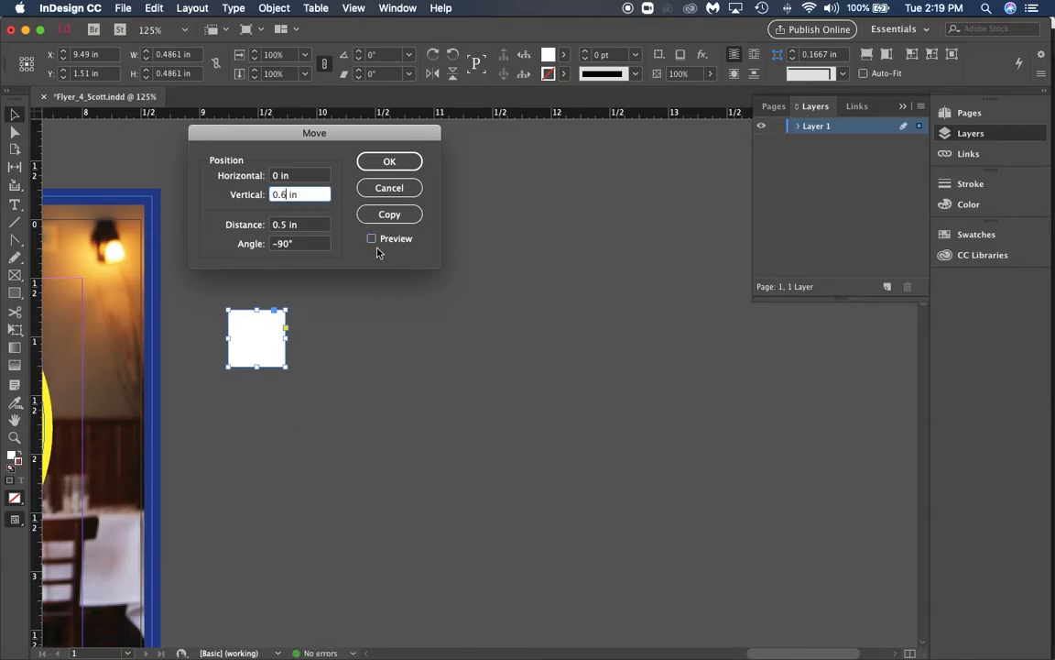
click(372, 238)
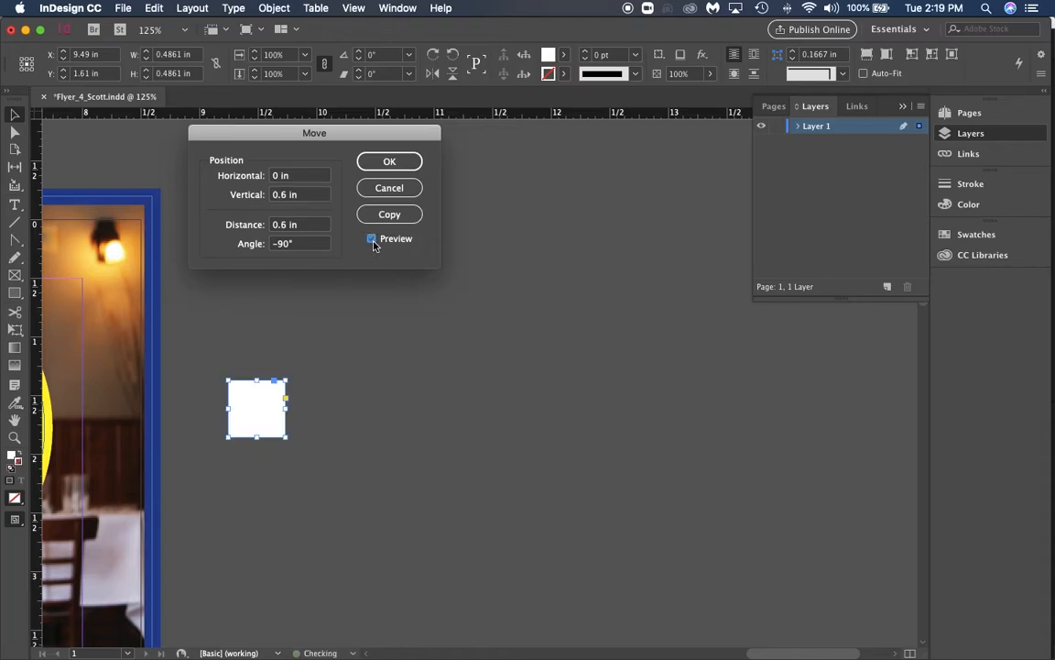
click(370, 238)
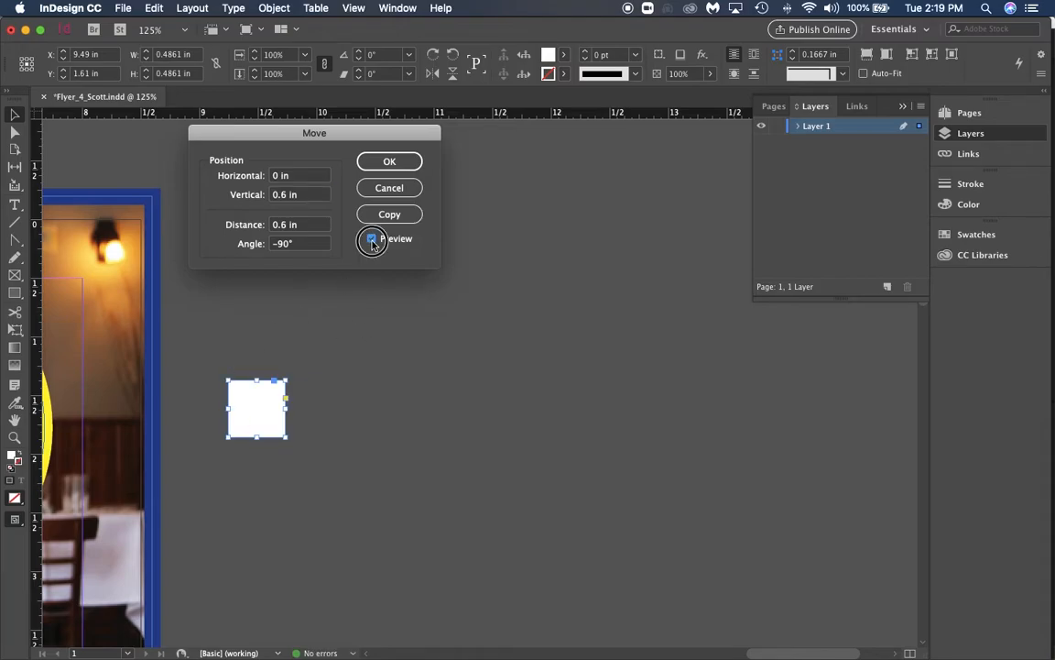
click(371, 238)
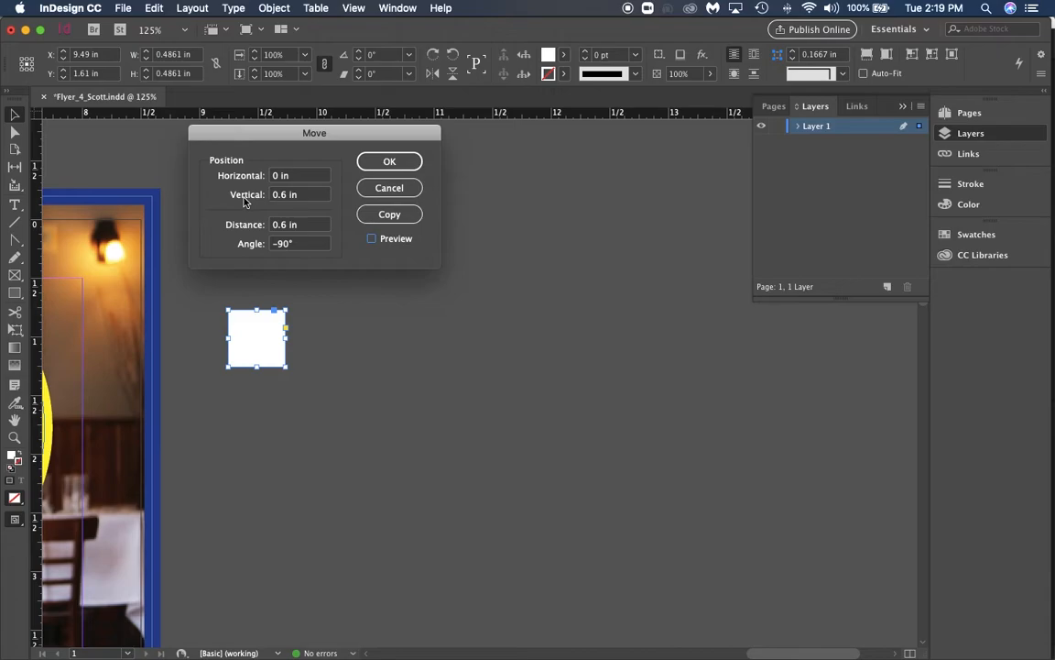
Step: Copy the square so a duplicate sits 0.6 in below the original
click(389, 213)
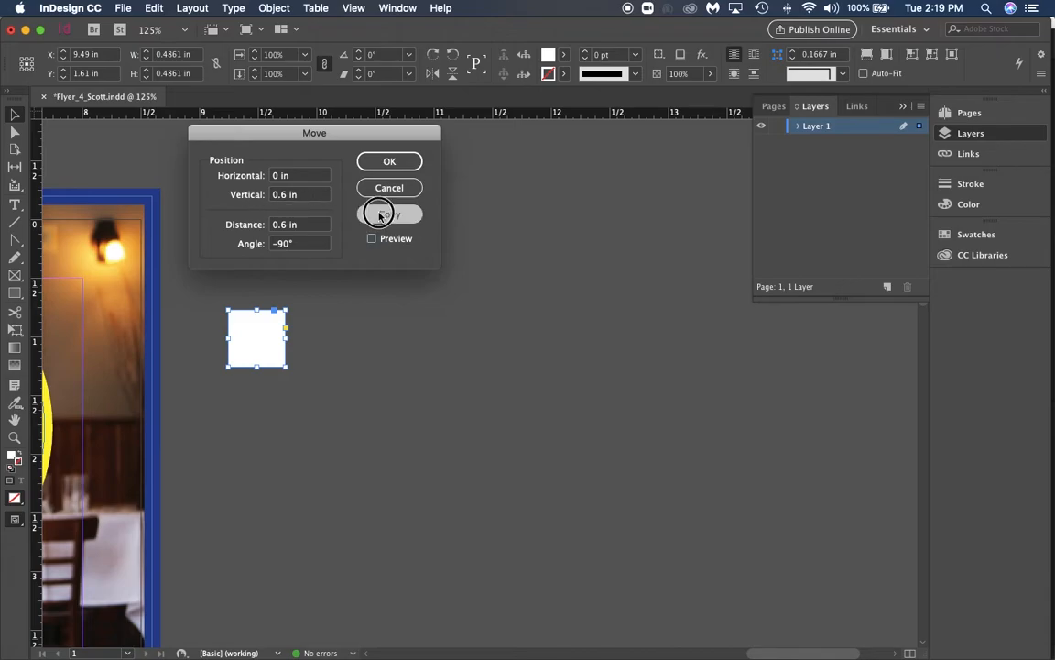
click(388, 213)
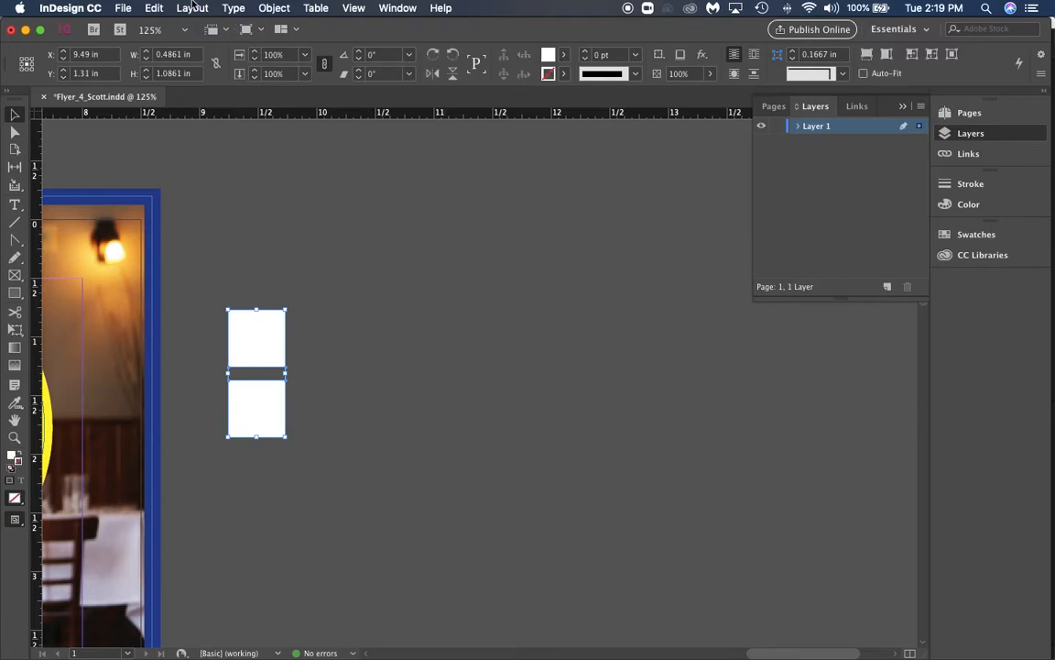
Step: Select the lower square and use Transform Again to stack more evenly spaced copies into a column
click(102, 418)
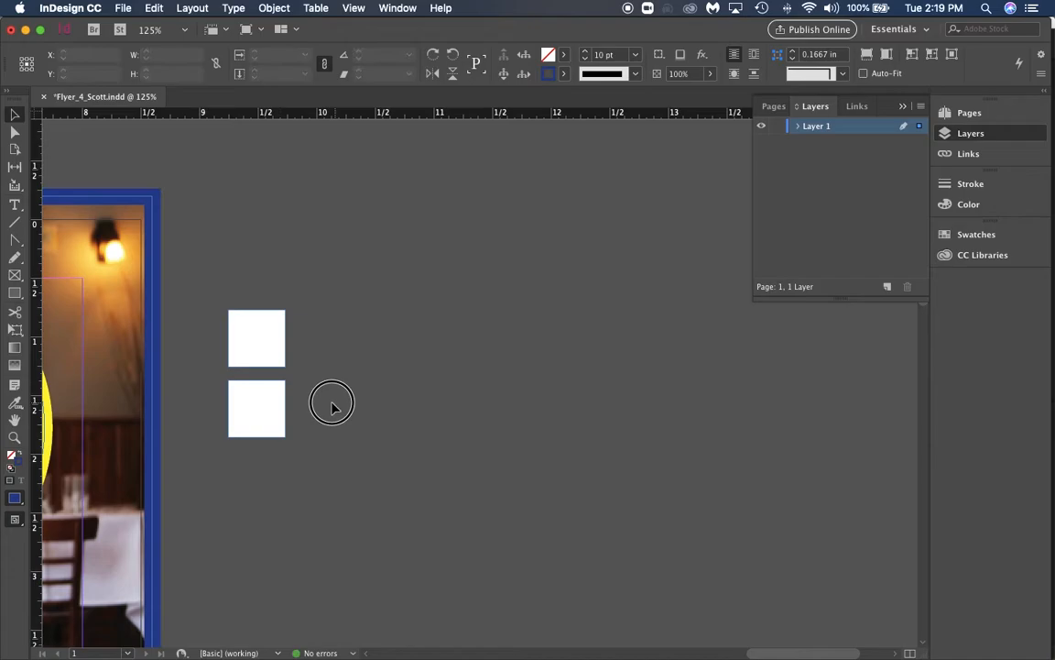
click(256, 406)
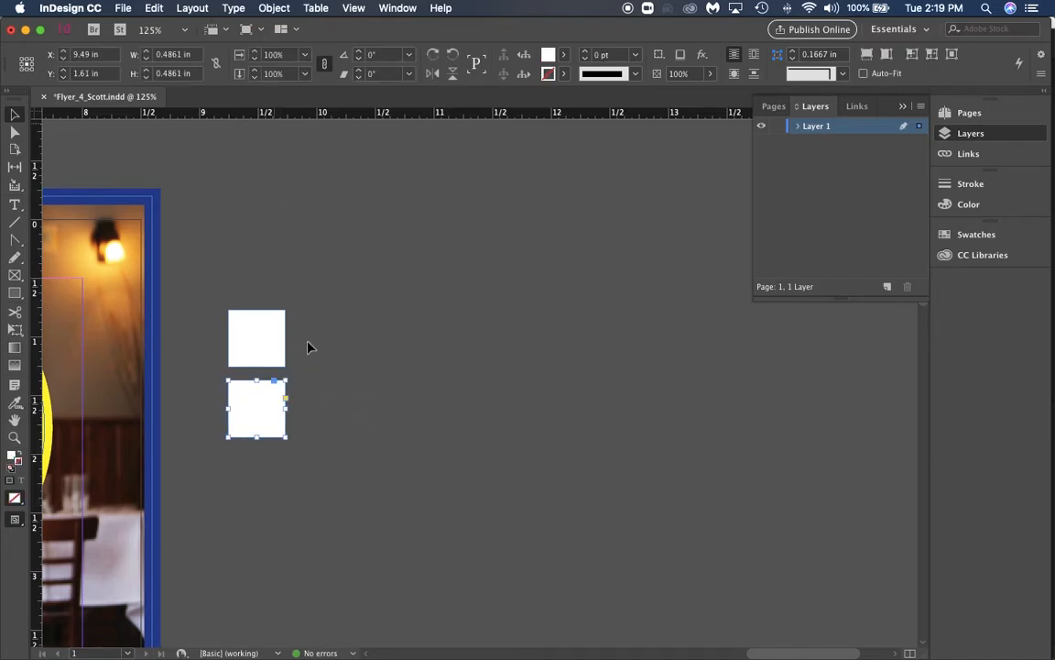
click(275, 7)
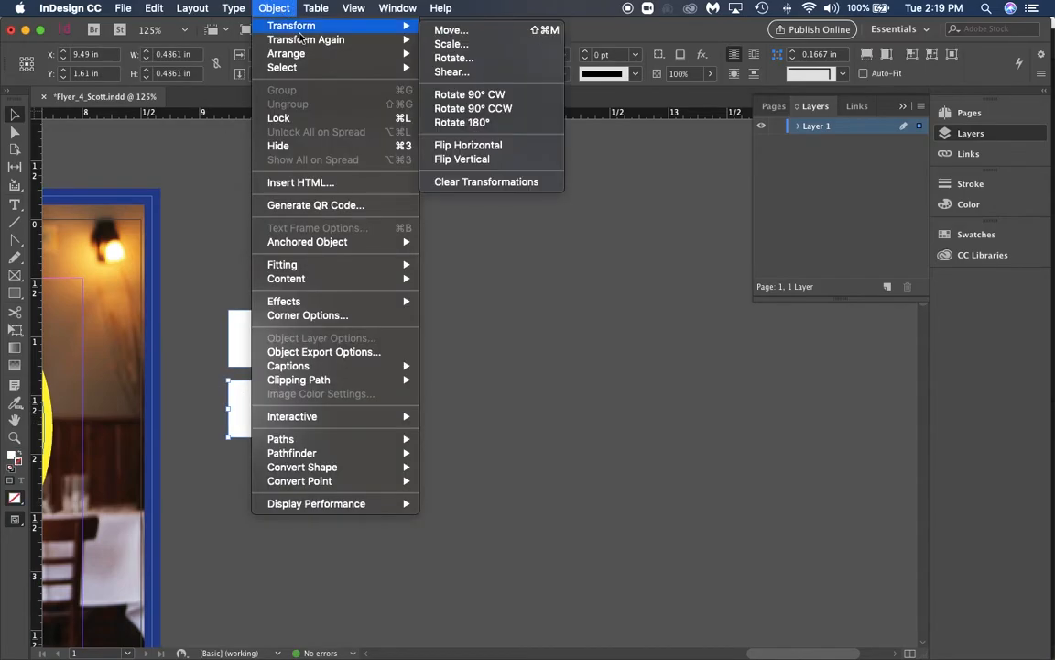
mouse_move(304, 40)
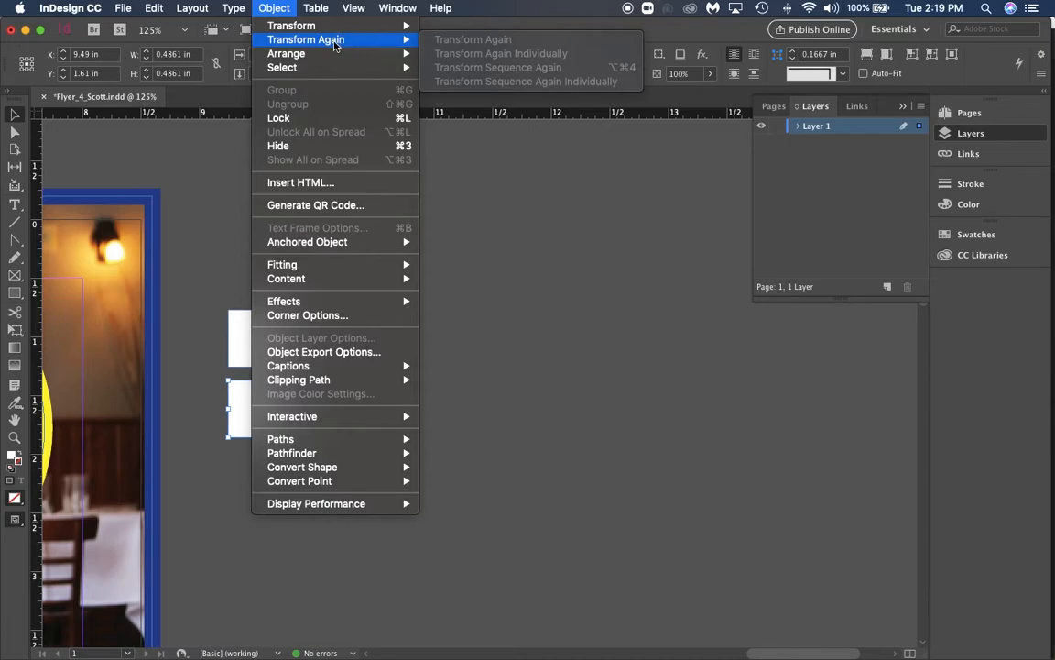
mouse_move(291, 25)
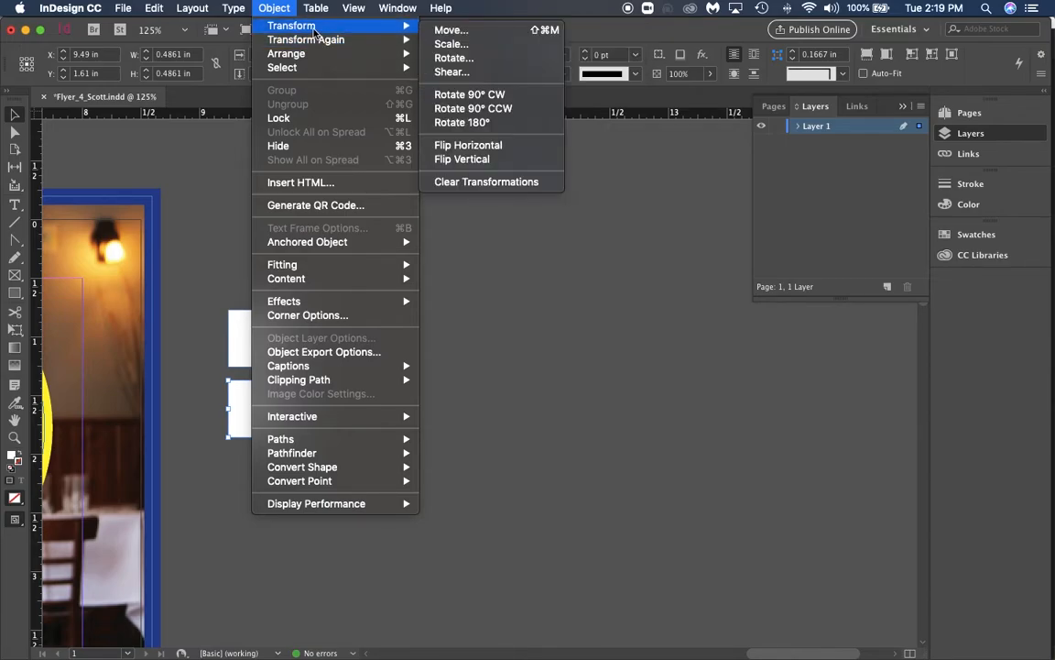
mouse_move(451, 29)
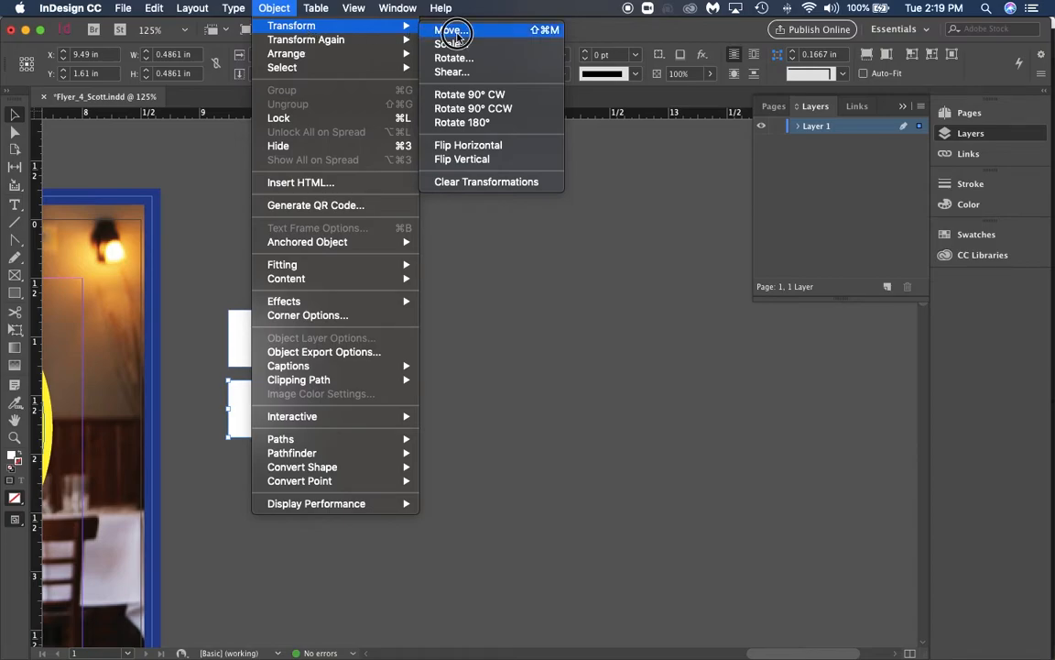
click(450, 29)
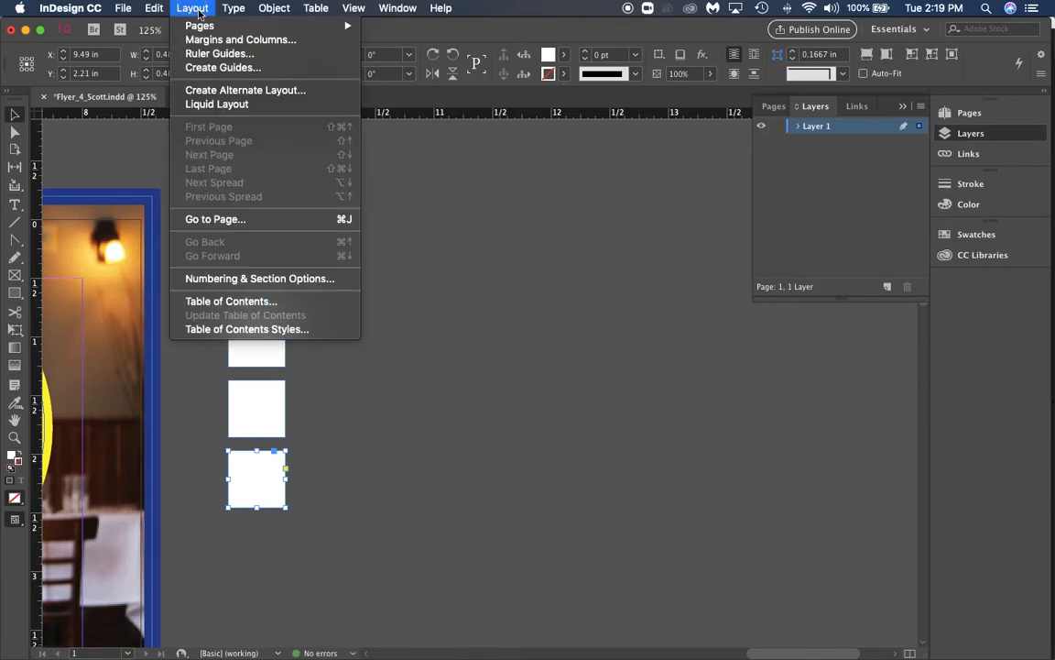
click(274, 7)
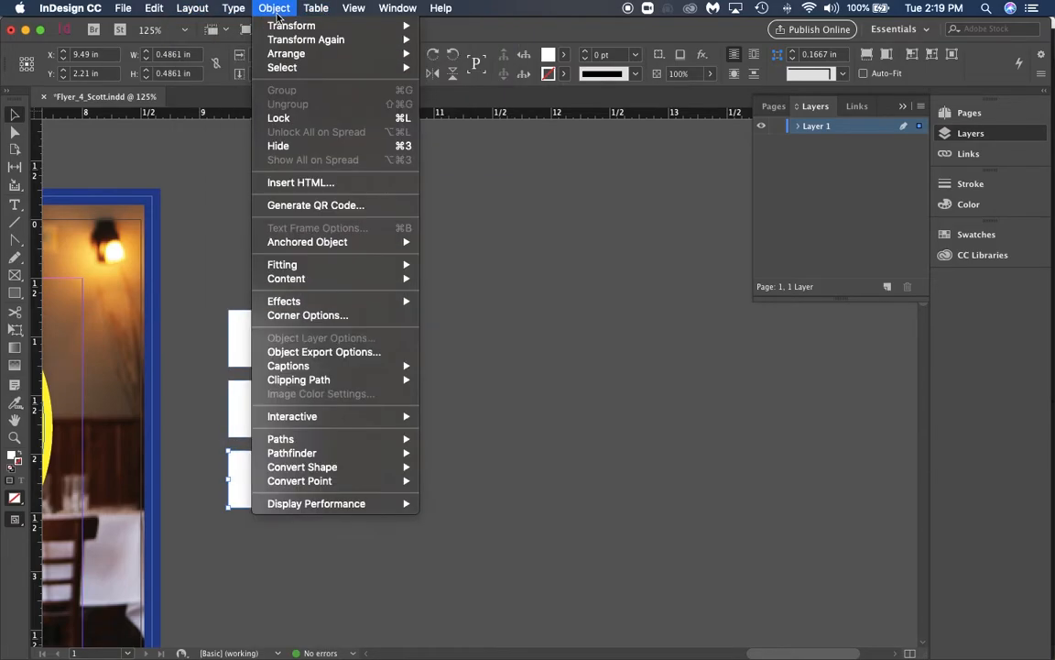
mouse_move(306, 40)
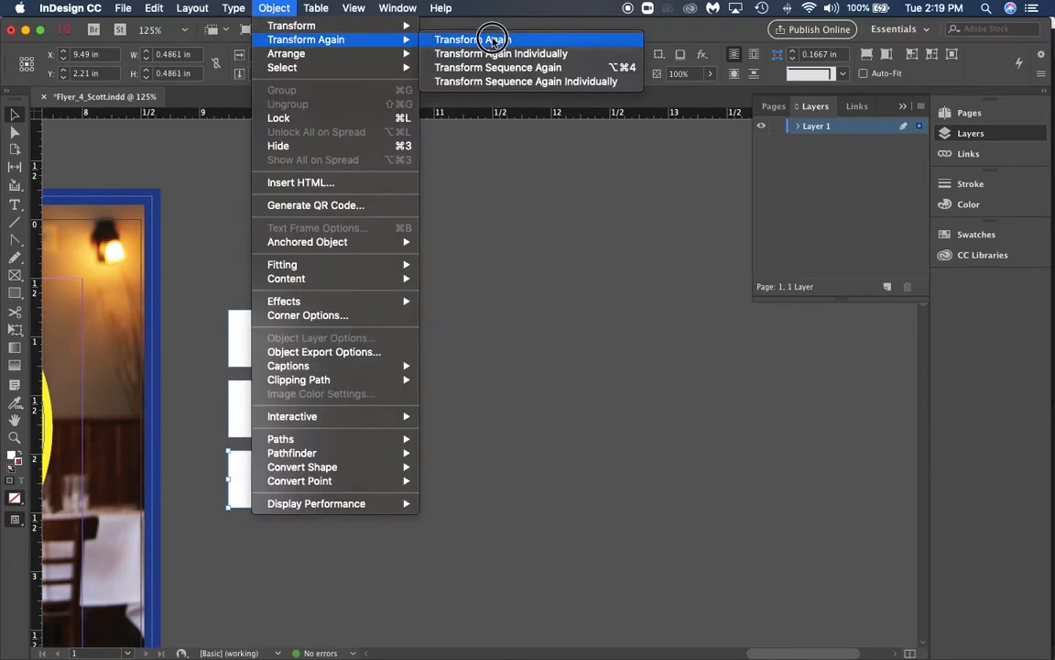
click(464, 40)
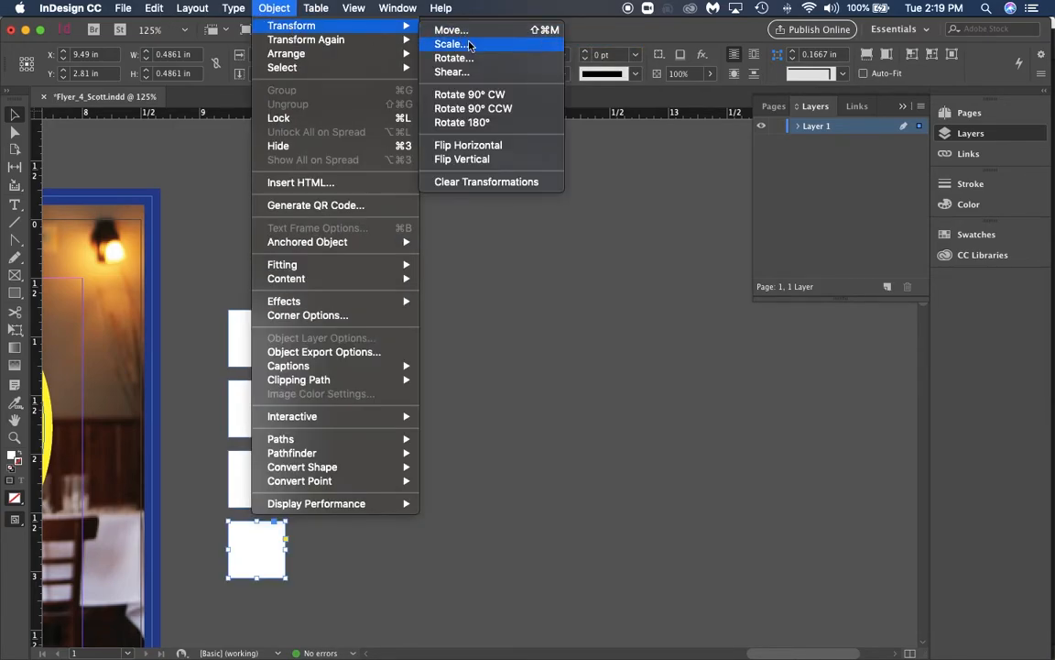
mouse_move(306, 39)
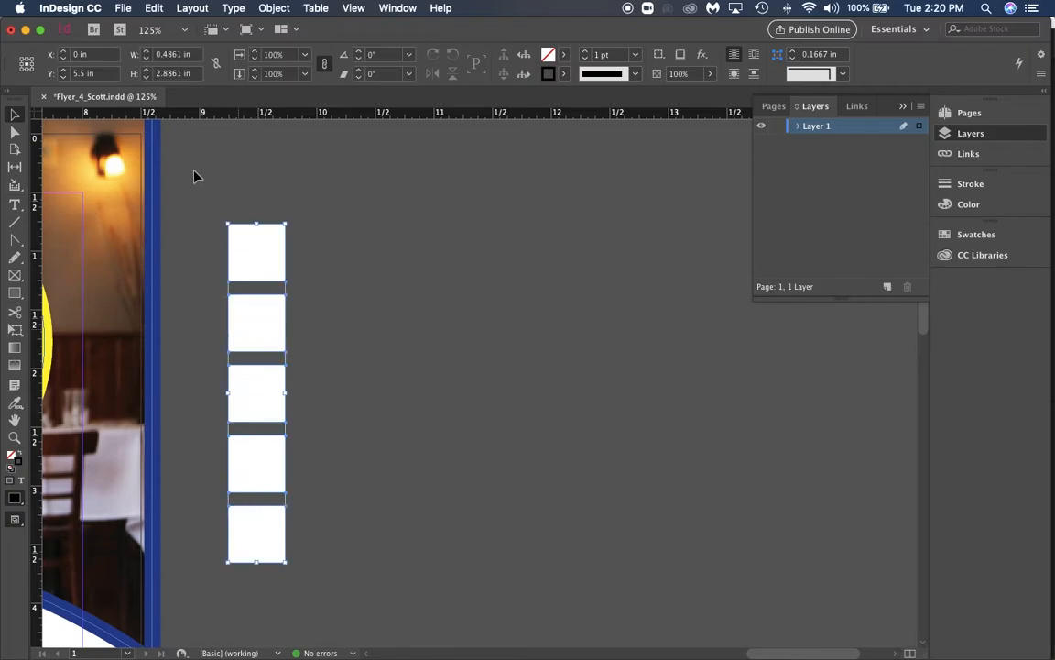
Step: Move a copy of the square column 0.6 in to the right with Preview on
click(275, 7)
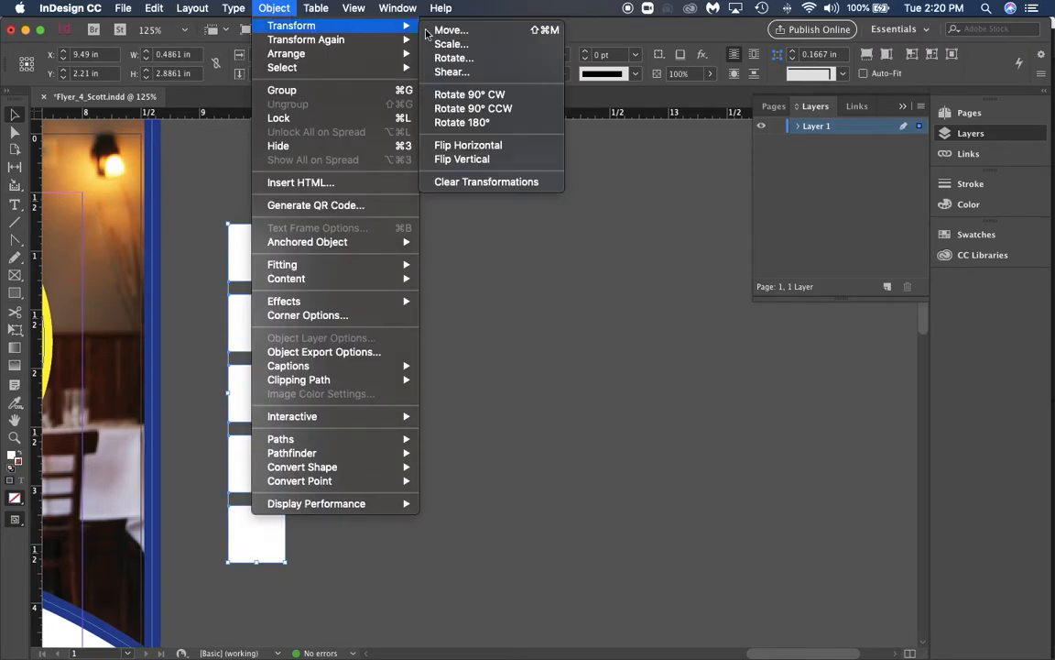
click(450, 29)
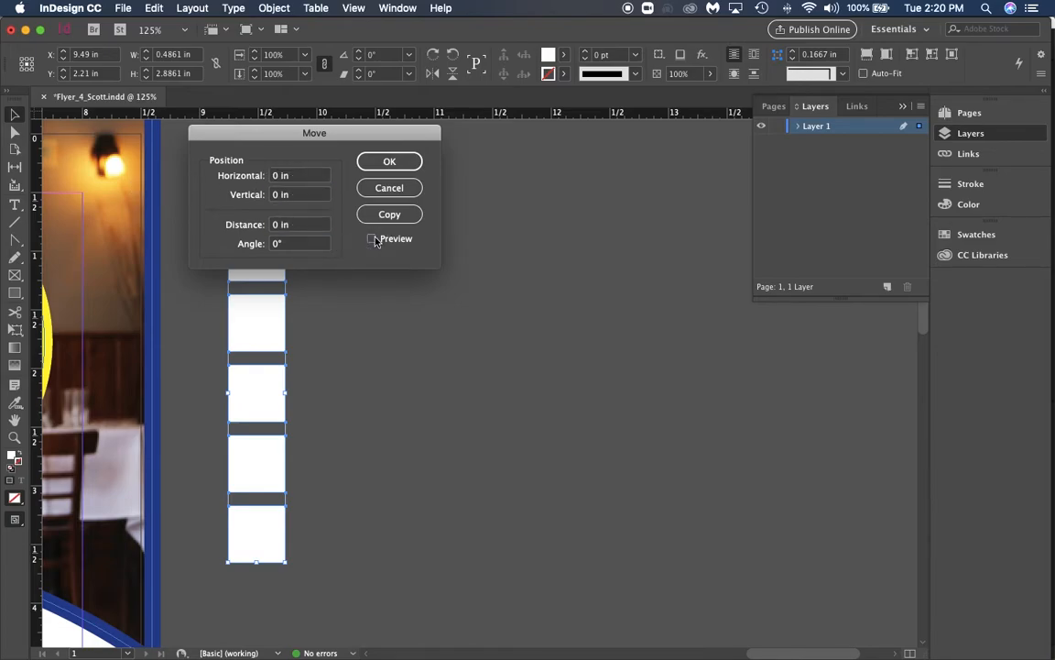
click(372, 238)
text(0.6)
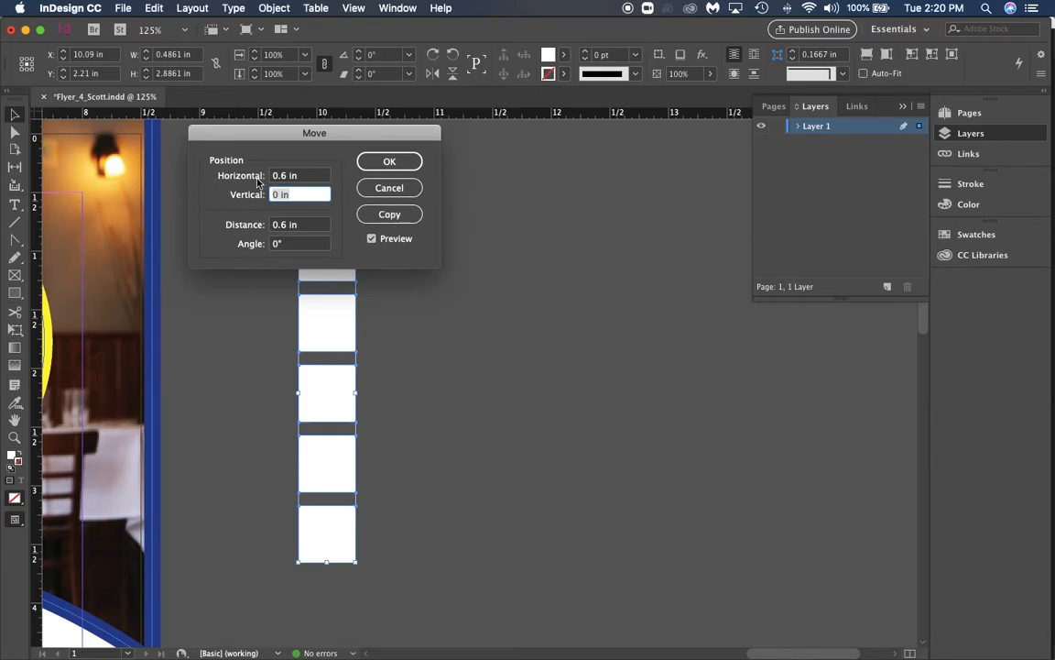
click(389, 212)
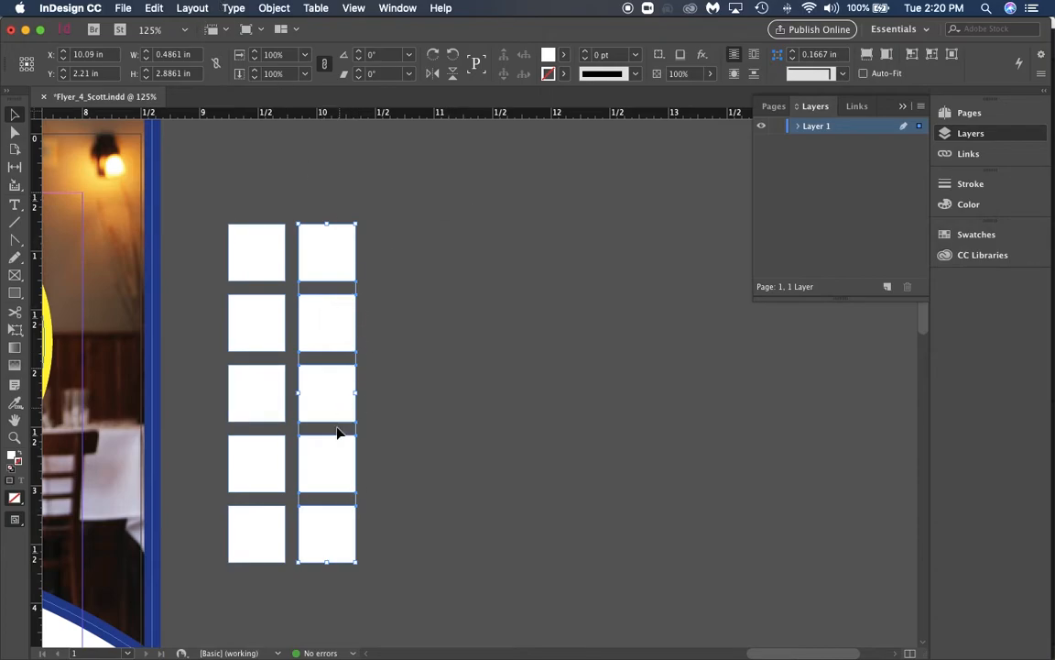
Step: Repeat the column copy with Transform Again until a five-by-five grid forms, then deselect
click(275, 7)
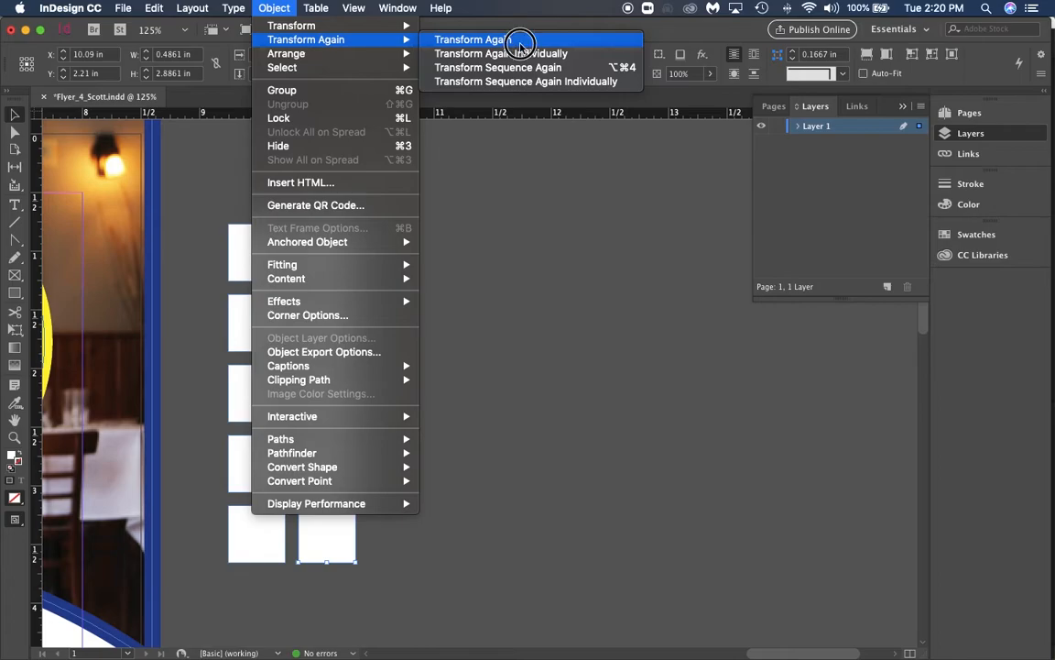
click(470, 40)
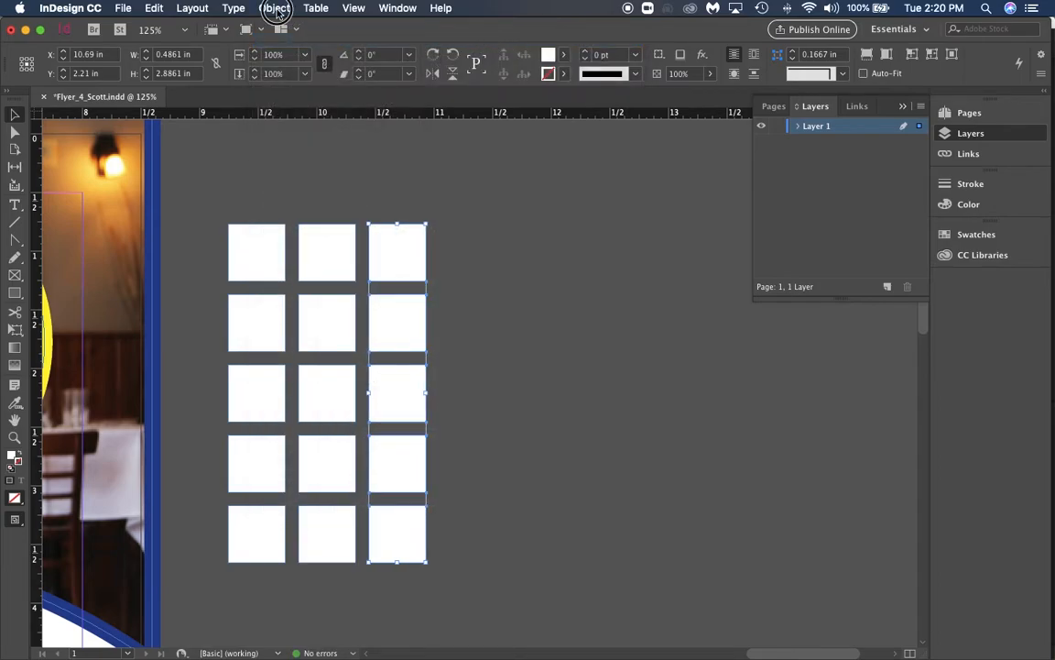
click(274, 7)
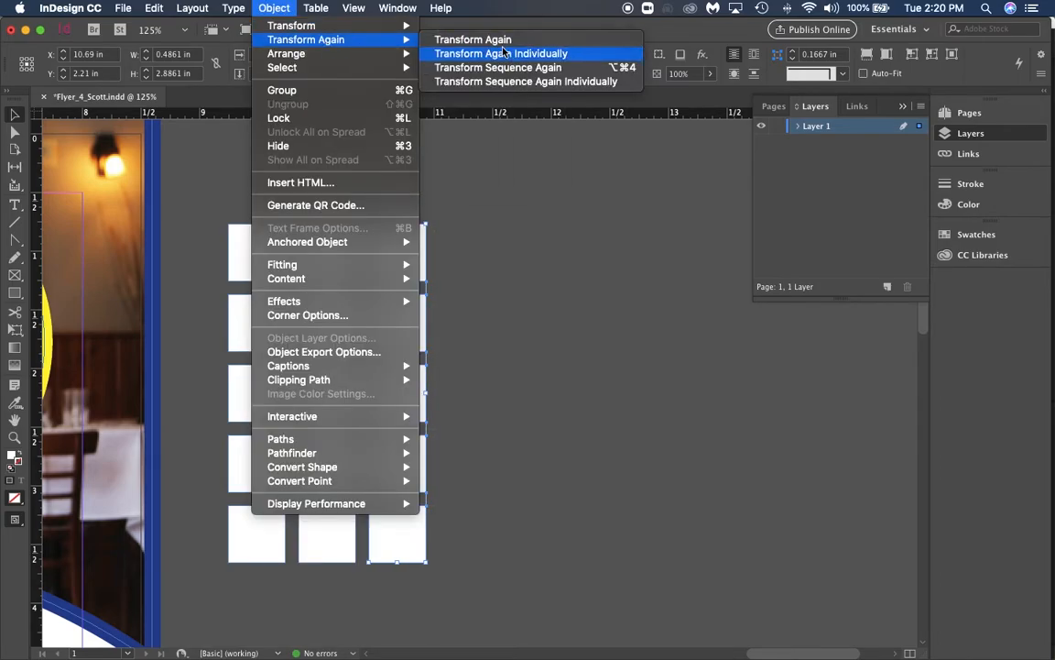
click(502, 53)
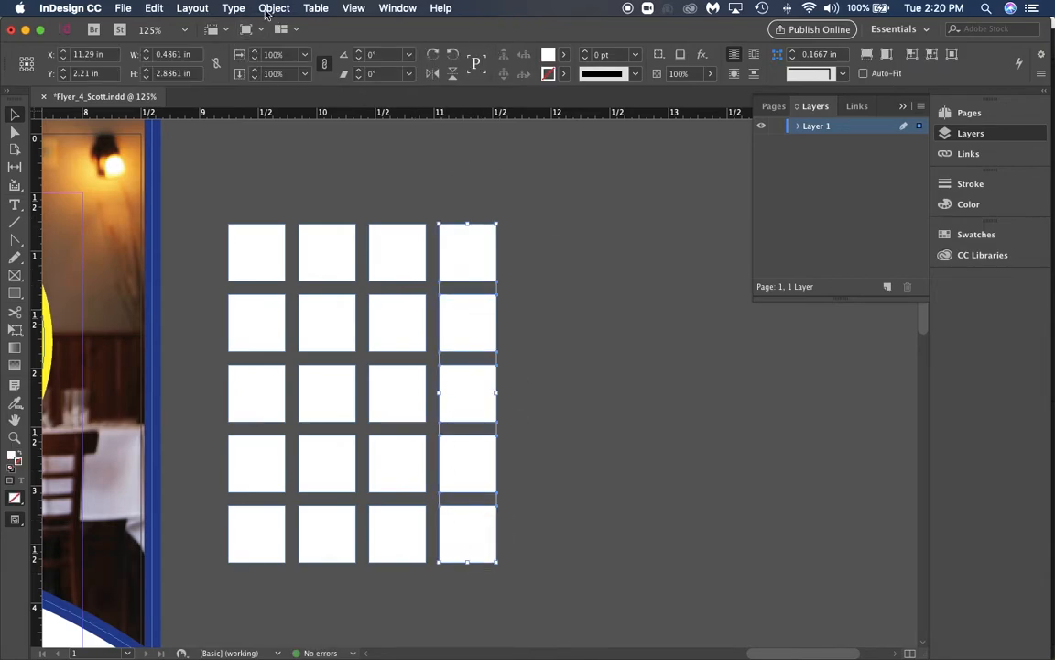
drag(467, 394, 537, 394)
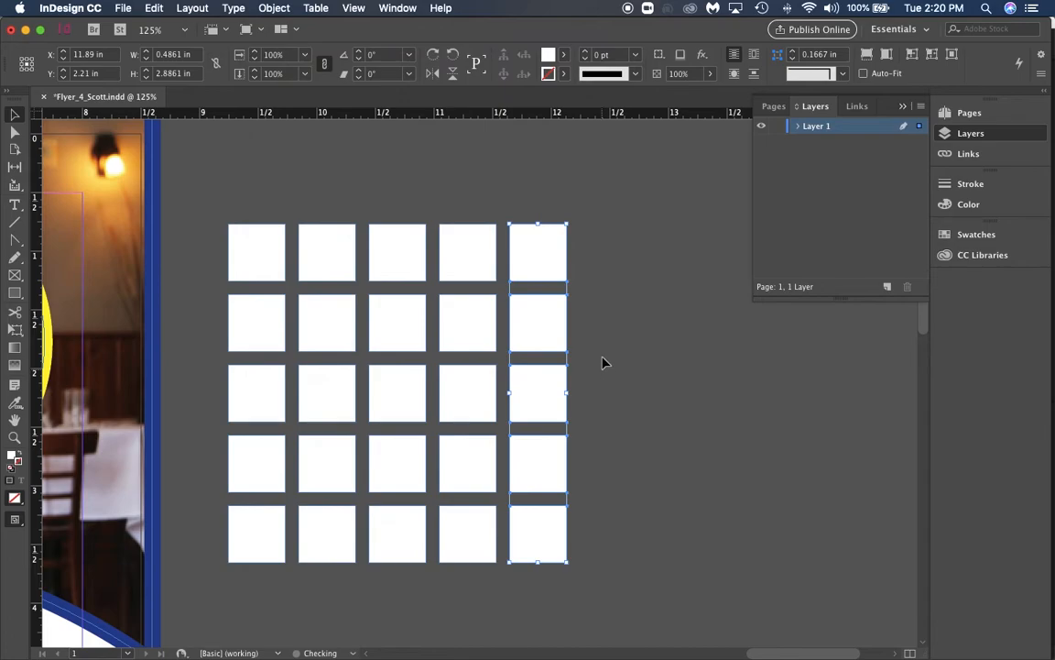
click(213, 216)
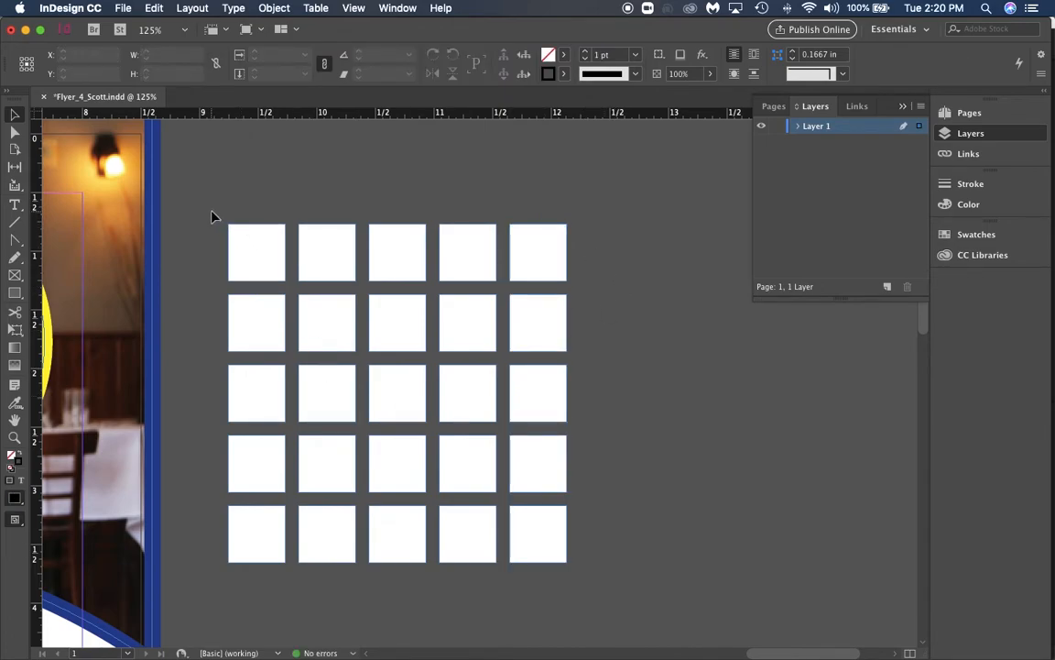
mouse_move(449, 591)
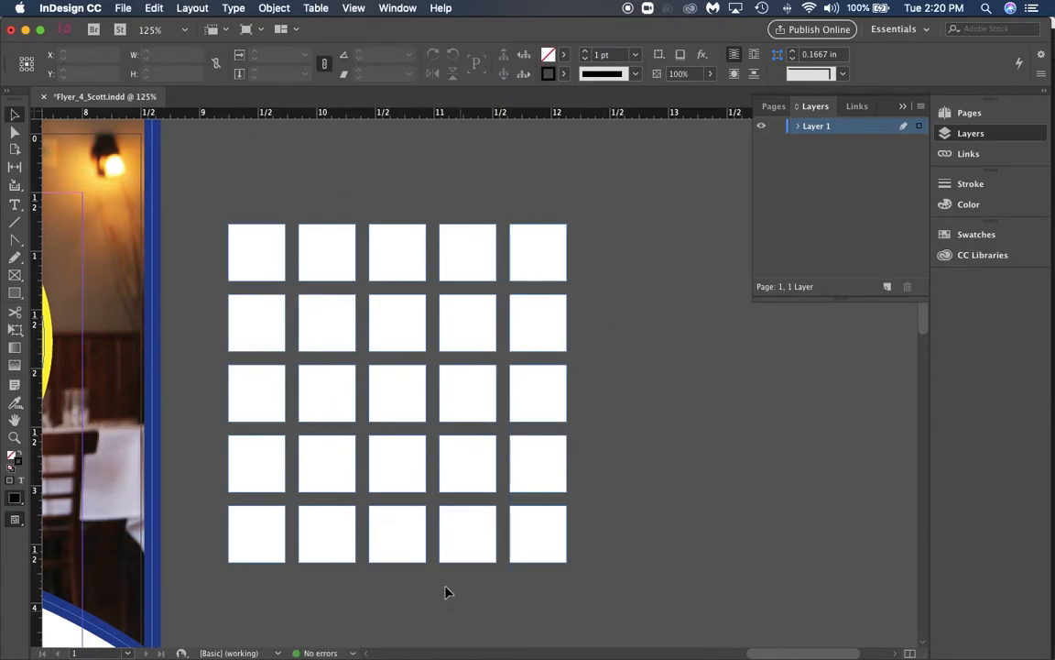
mouse_move(311, 539)
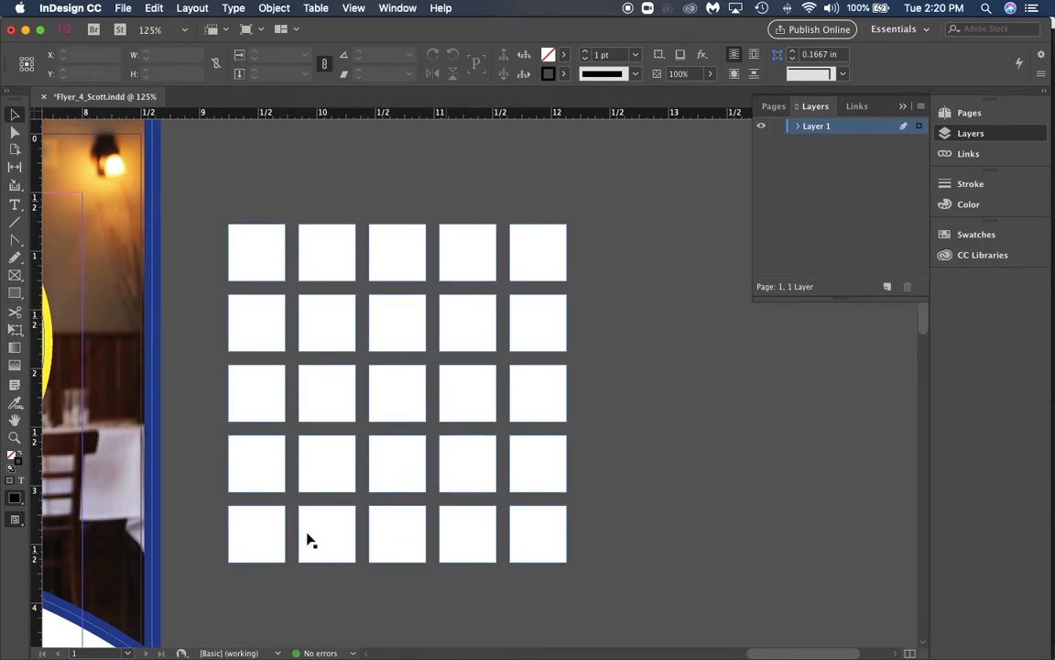
mouse_move(176, 223)
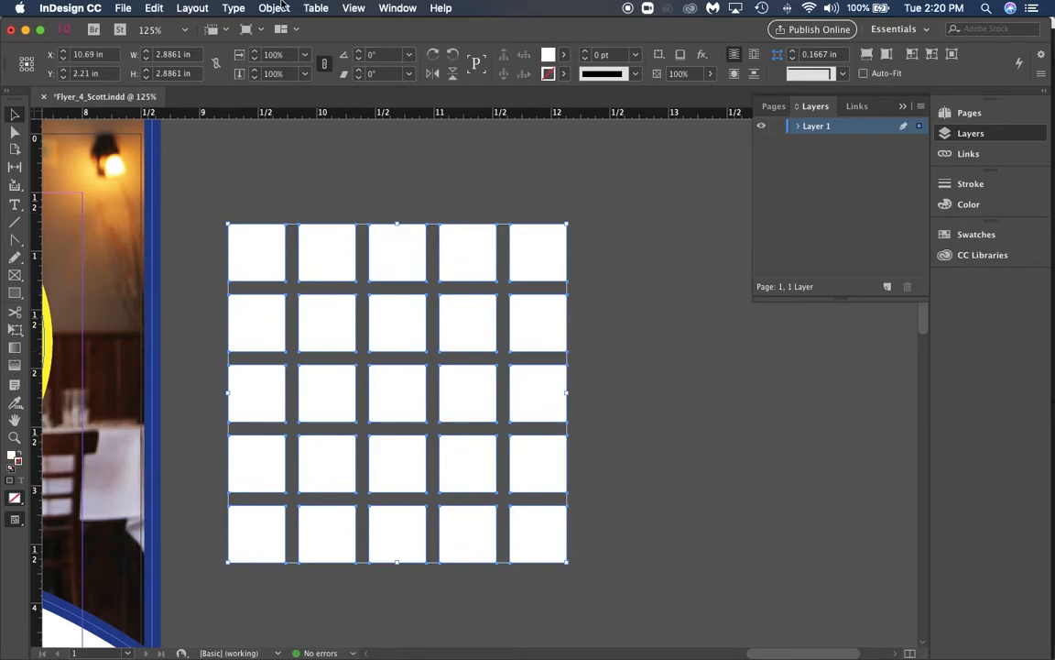
Step: Move the square grid to the flyer's top-left corner and shrink it to fit
click(275, 8)
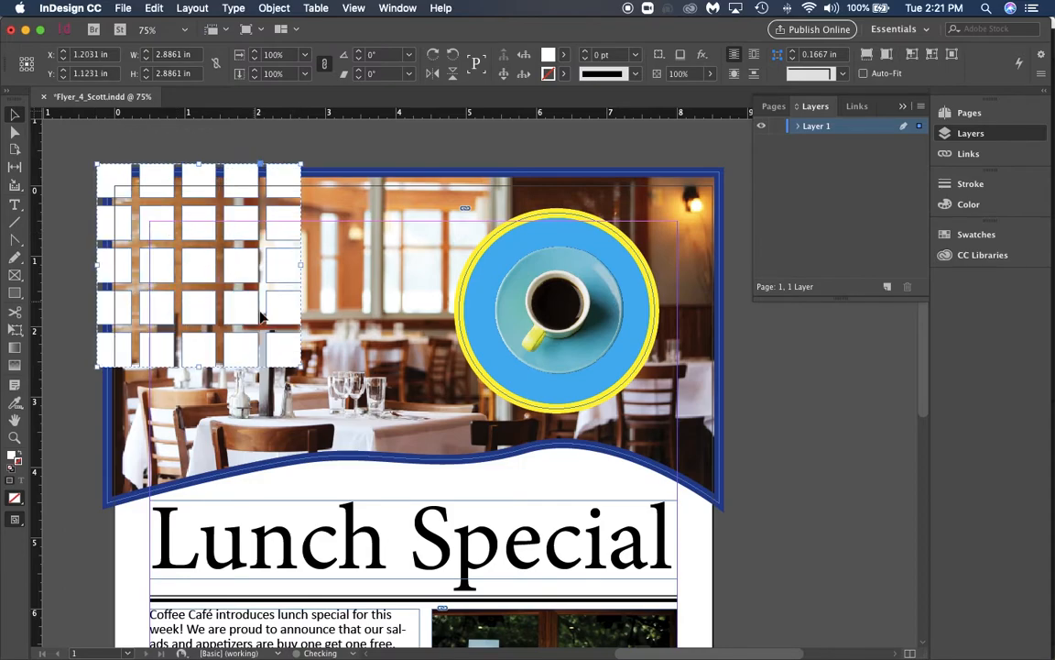
drag(200, 265, 297, 359)
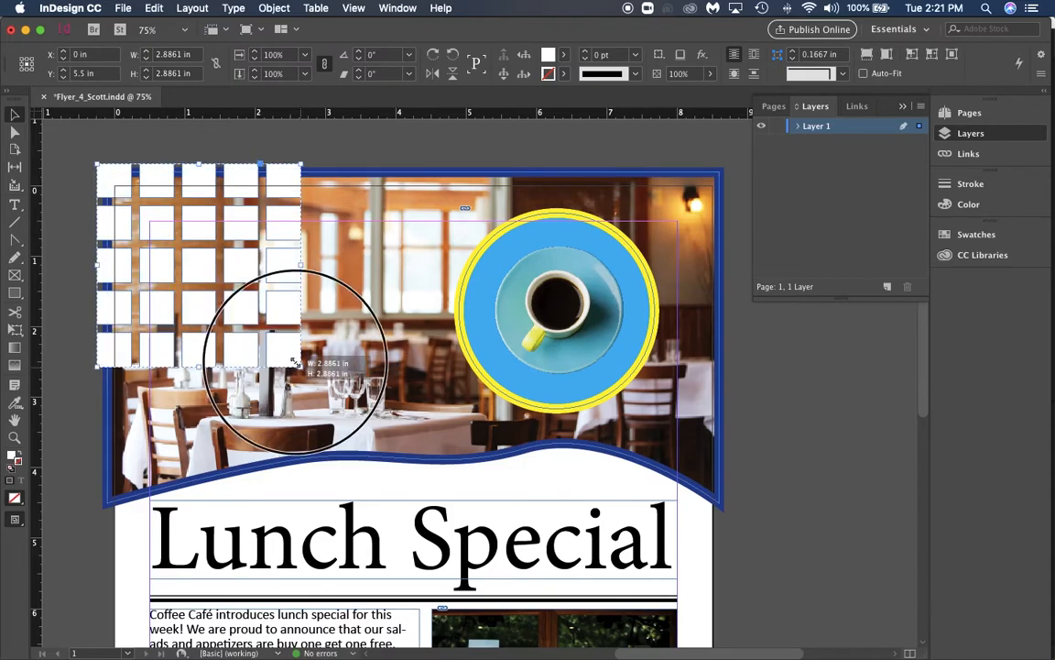
drag(293, 363, 180, 210)
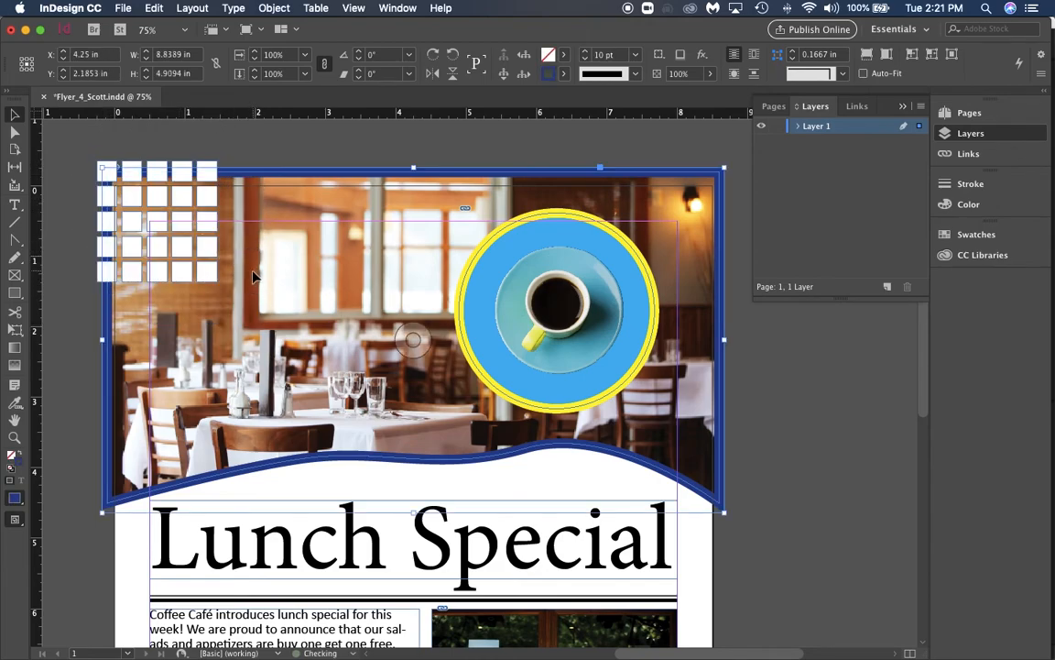
Step: Lower the grid's opacity in Effects so the photo shows through
click(156, 220)
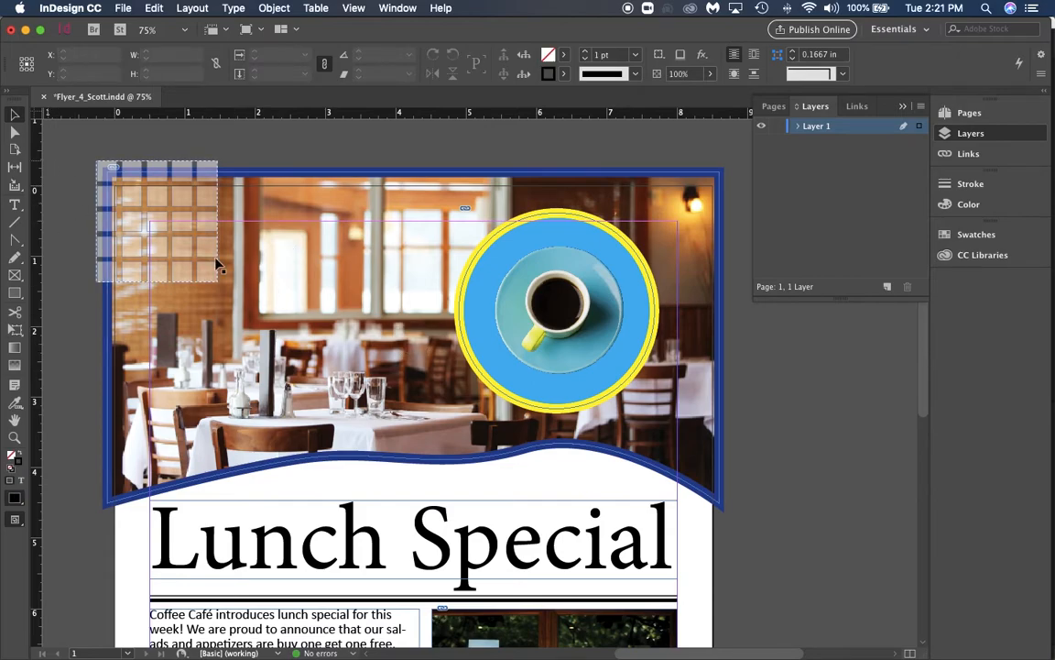
click(155, 220)
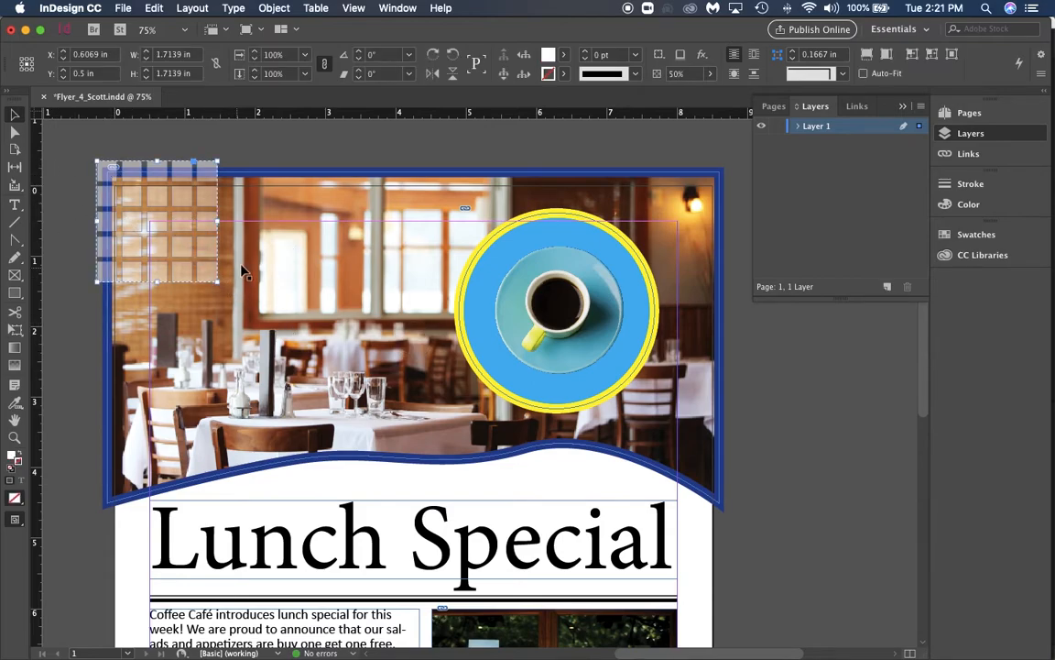
mouse_move(156, 209)
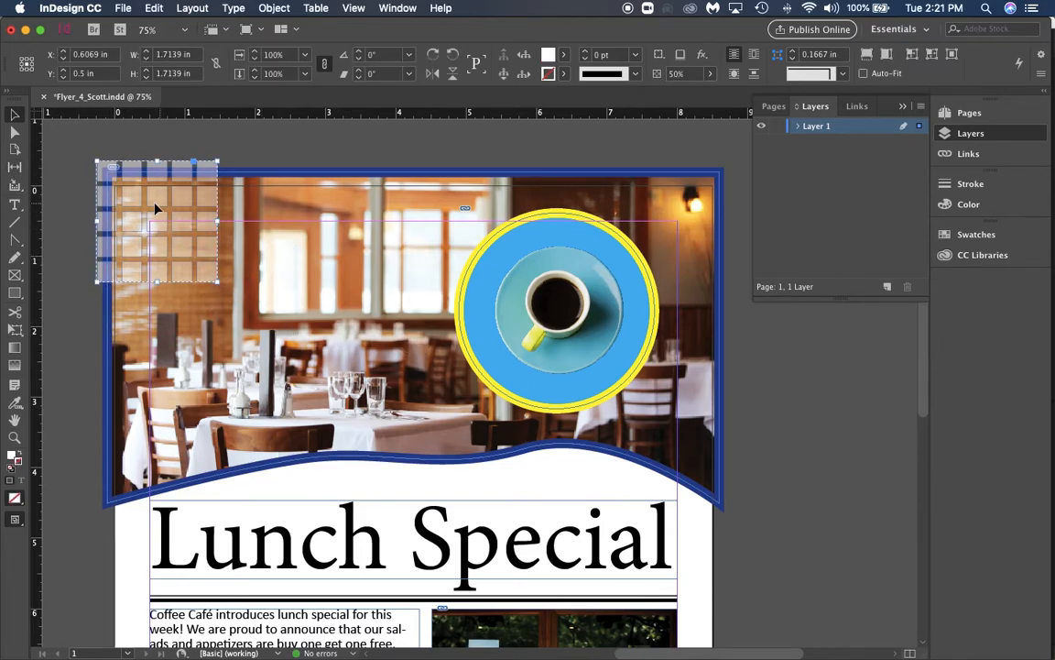
drag(156, 209, 155, 240)
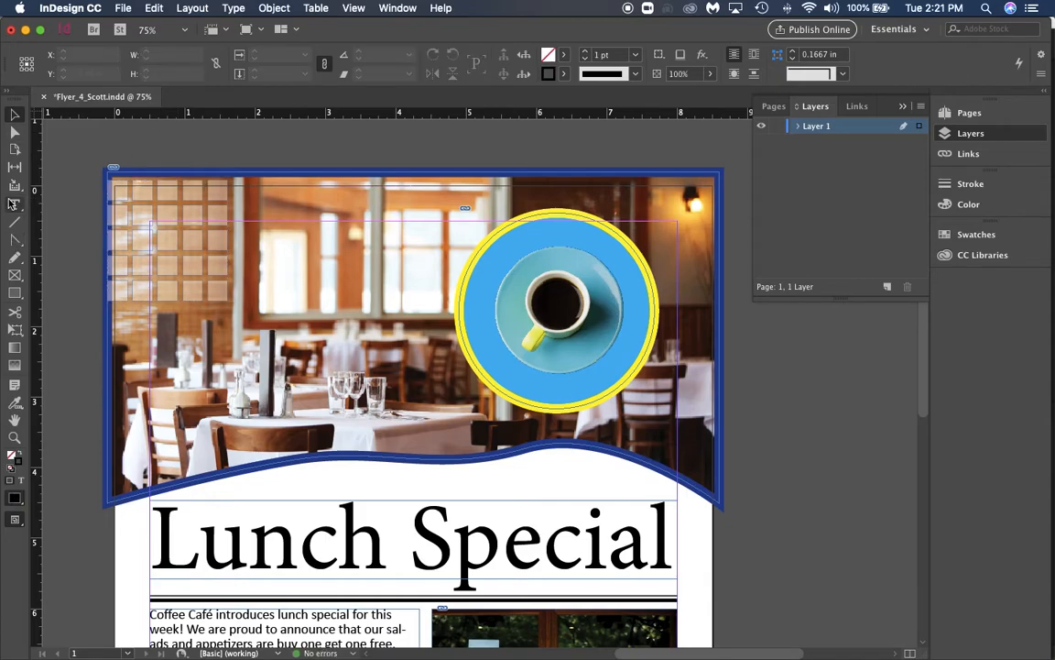
Step: Draw a text frame at top left with the Type tool and enter 'Free Wifi' in All Caps
click(14, 205)
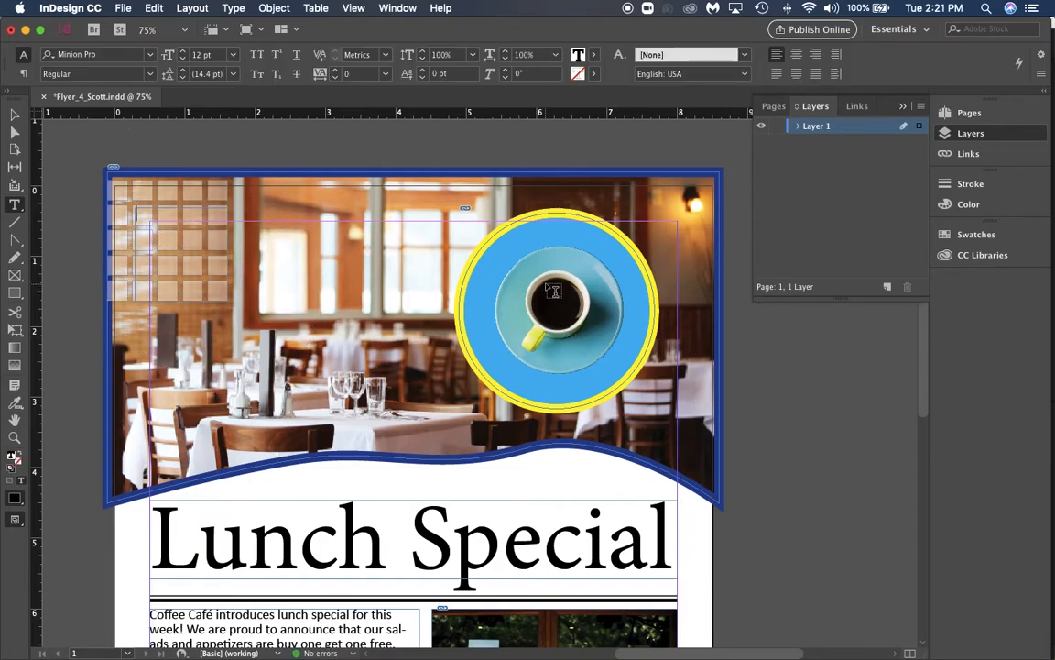
text(Free Wifi)
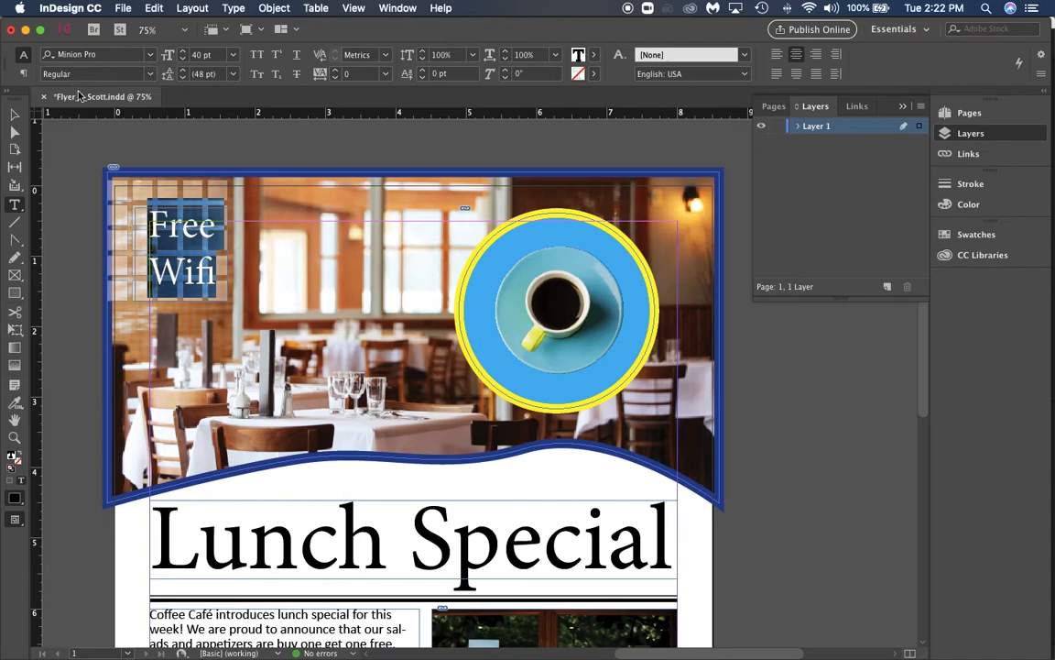
mouse_move(257, 55)
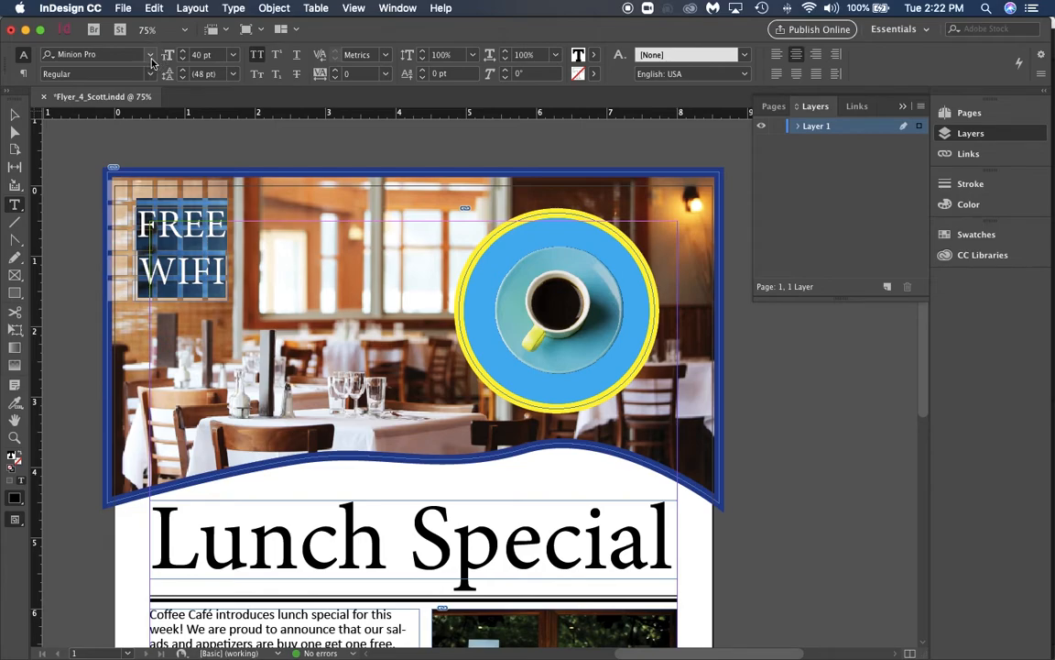
Step: Set FREE WIFI in white Abadi MT Condensed Extra Bold with increased tracking
click(150, 55)
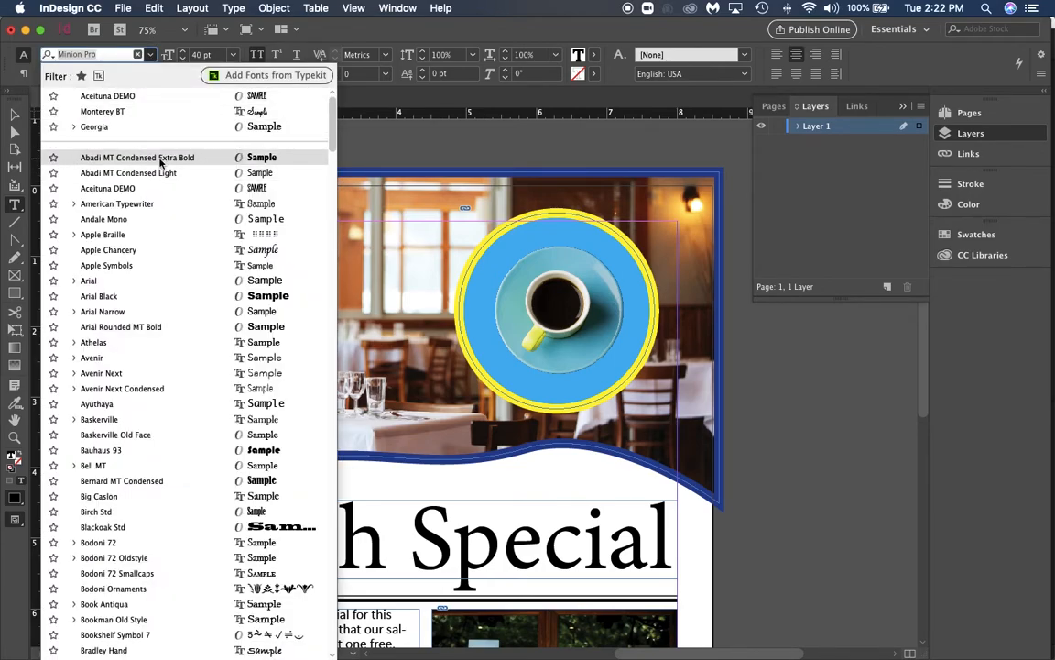
click(138, 157)
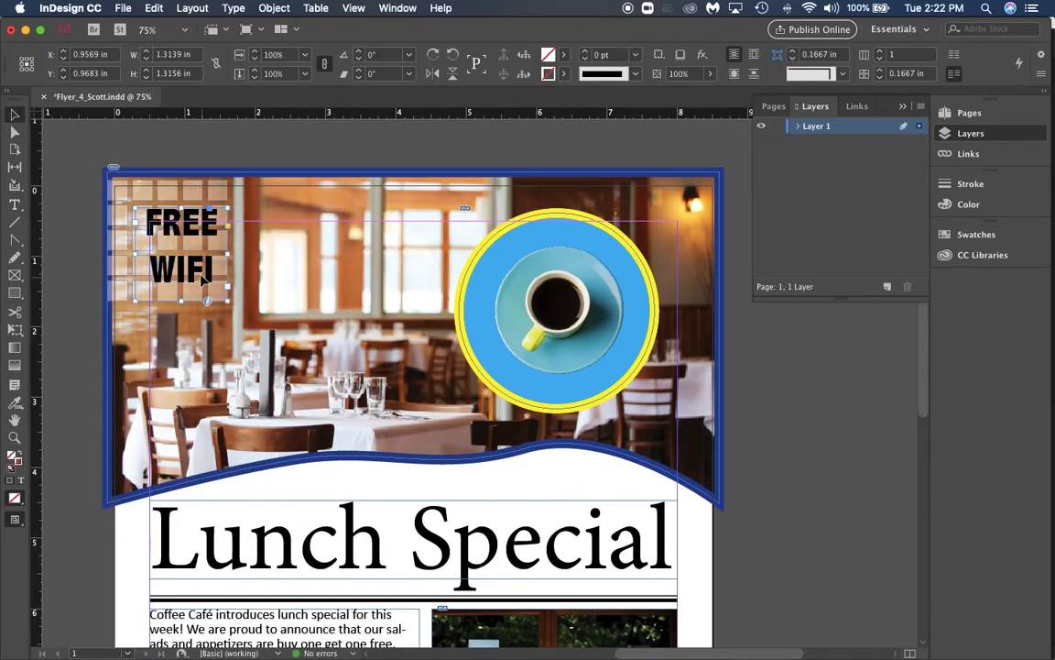
double_click(182, 248)
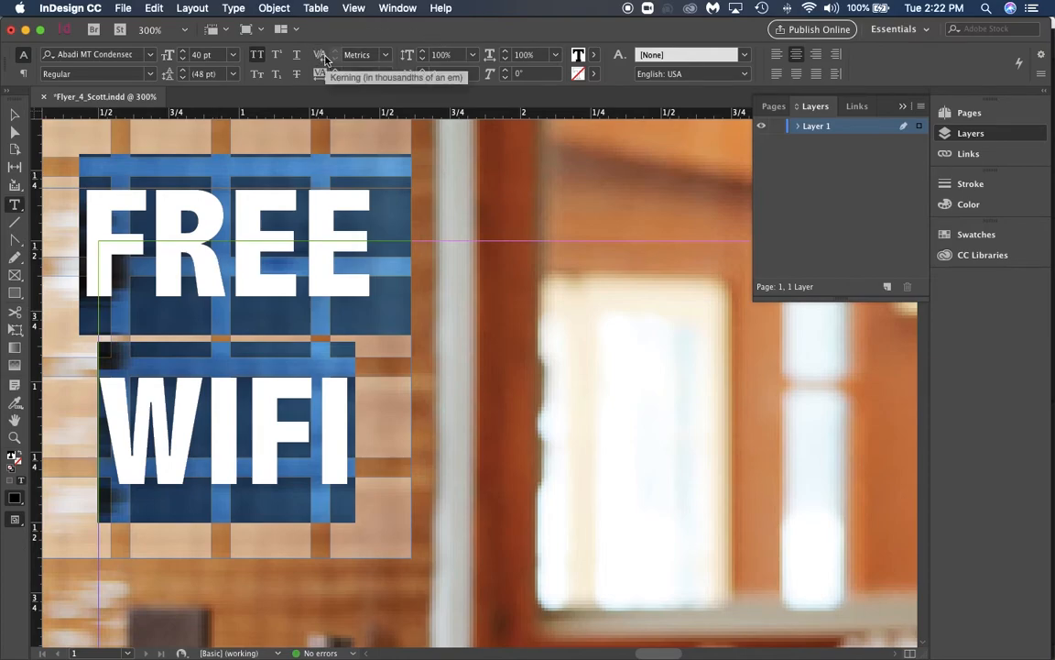
click(384, 55)
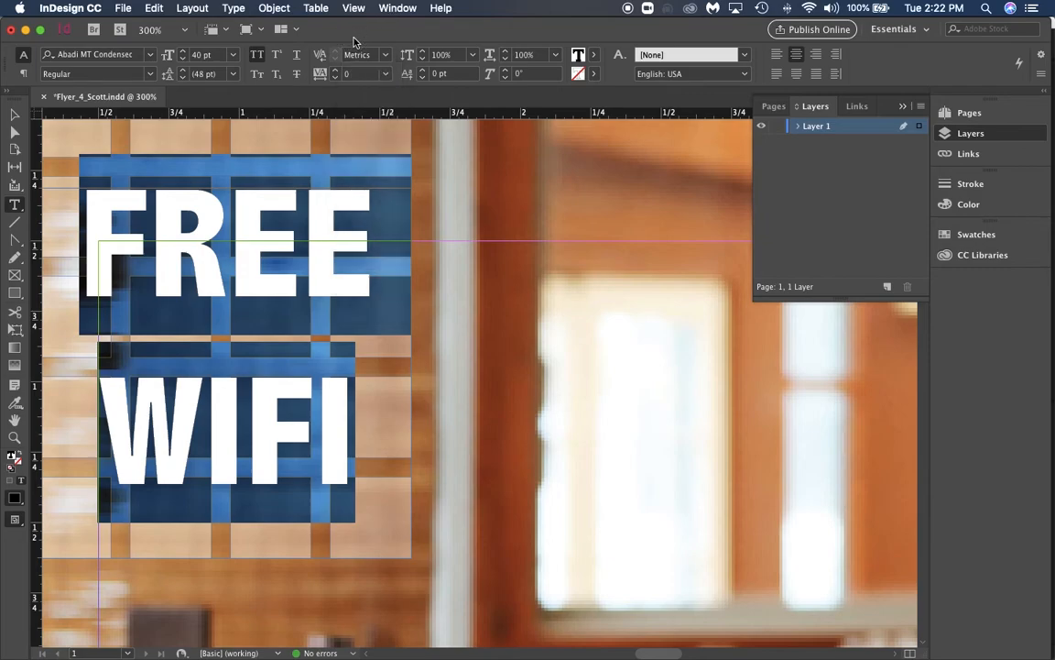
mouse_move(341, 81)
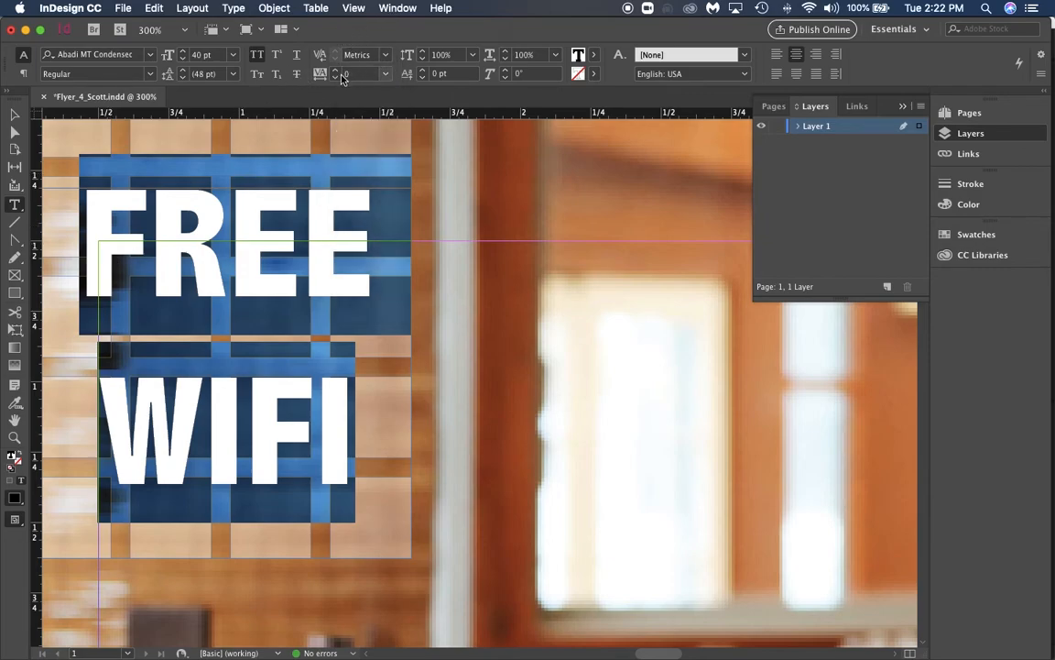
mouse_move(321, 73)
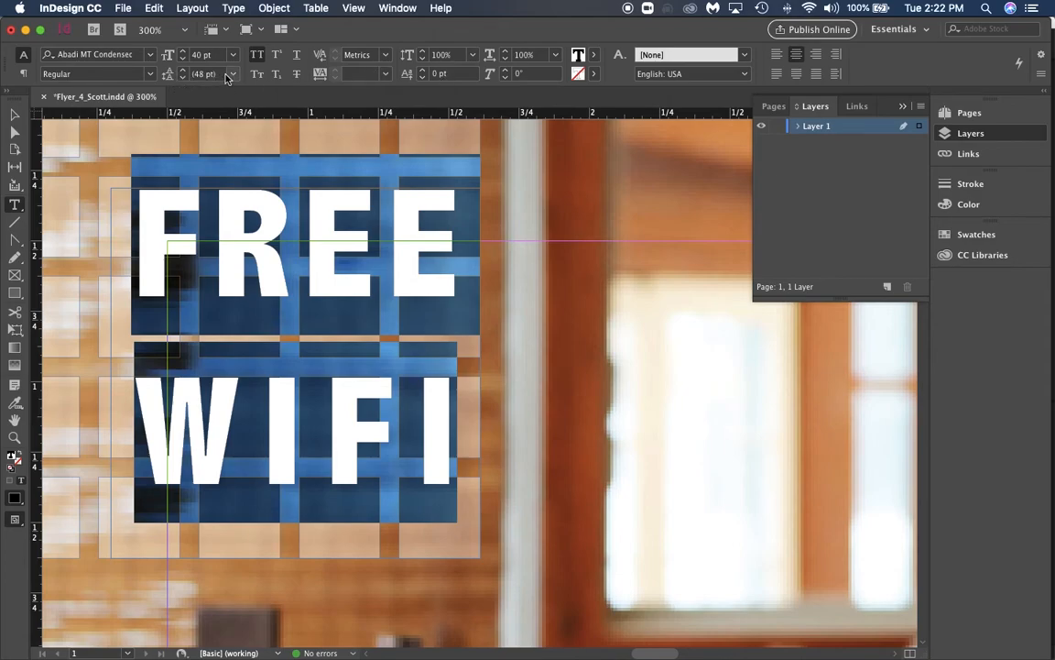
Step: Choose a small Leading value so FREE and WIFI stack tightly
click(231, 74)
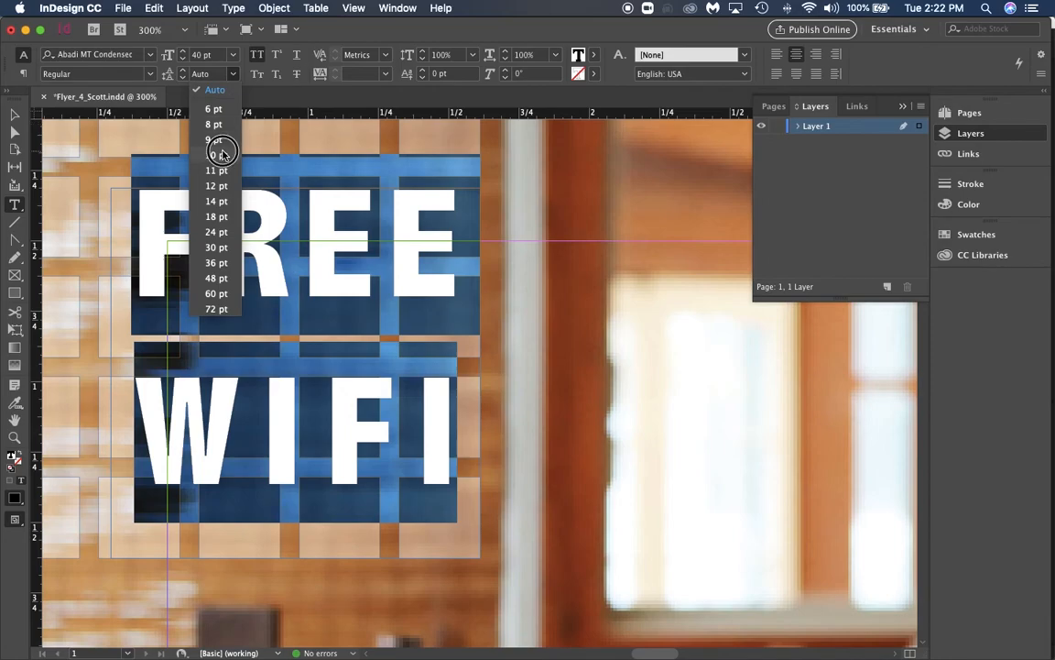
click(216, 154)
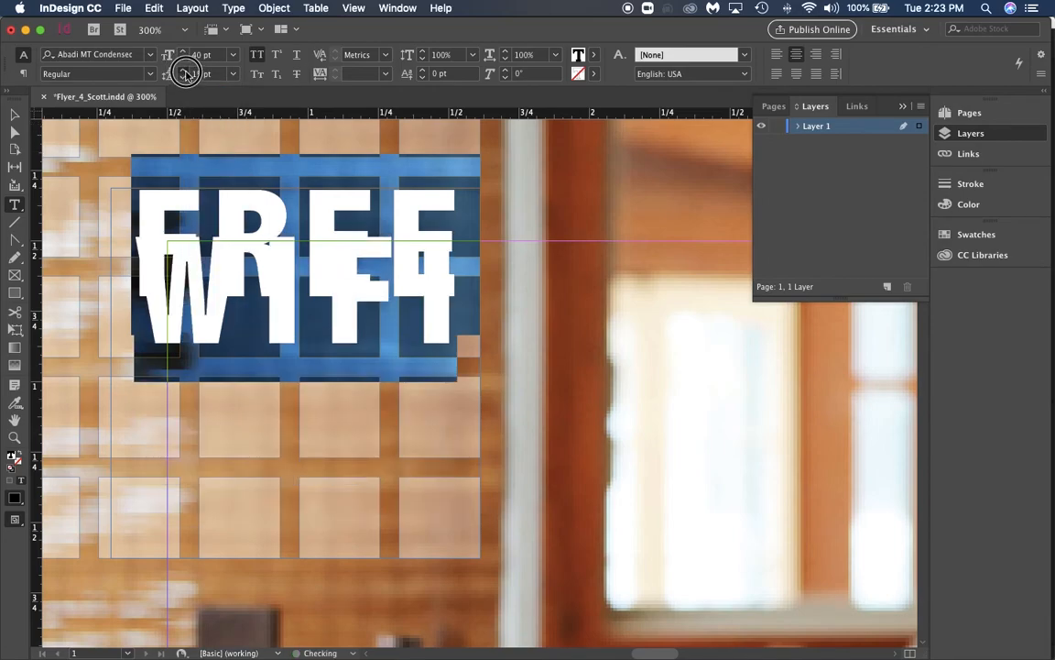
click(187, 73)
text(31)
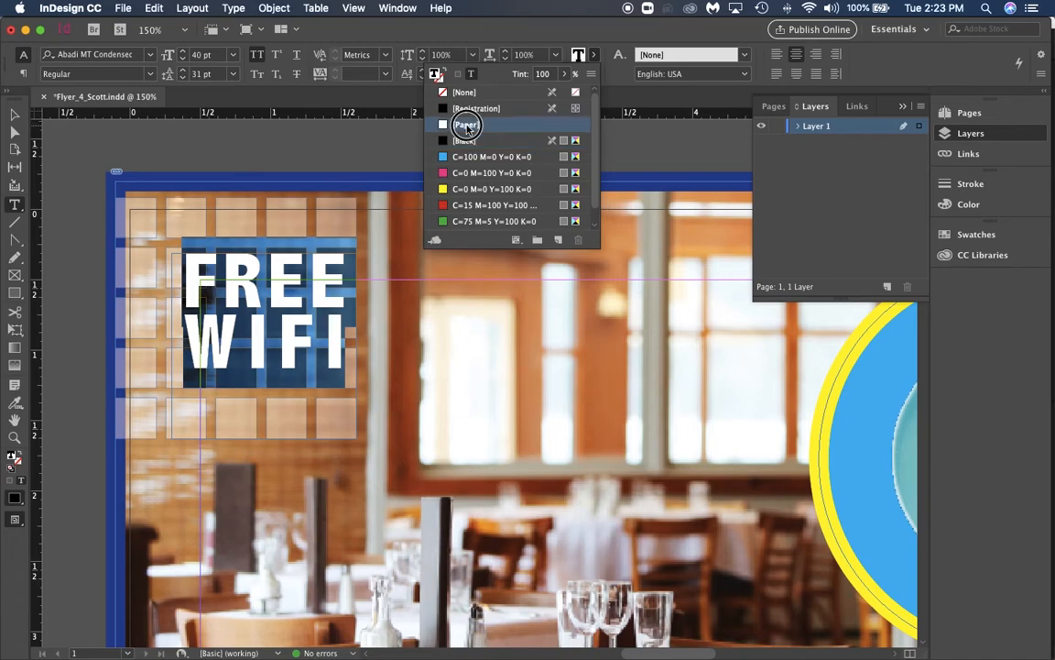
Step: Apply a Black stroke with a set weight to FREE WIFI, then deselect to review the flyer
click(465, 125)
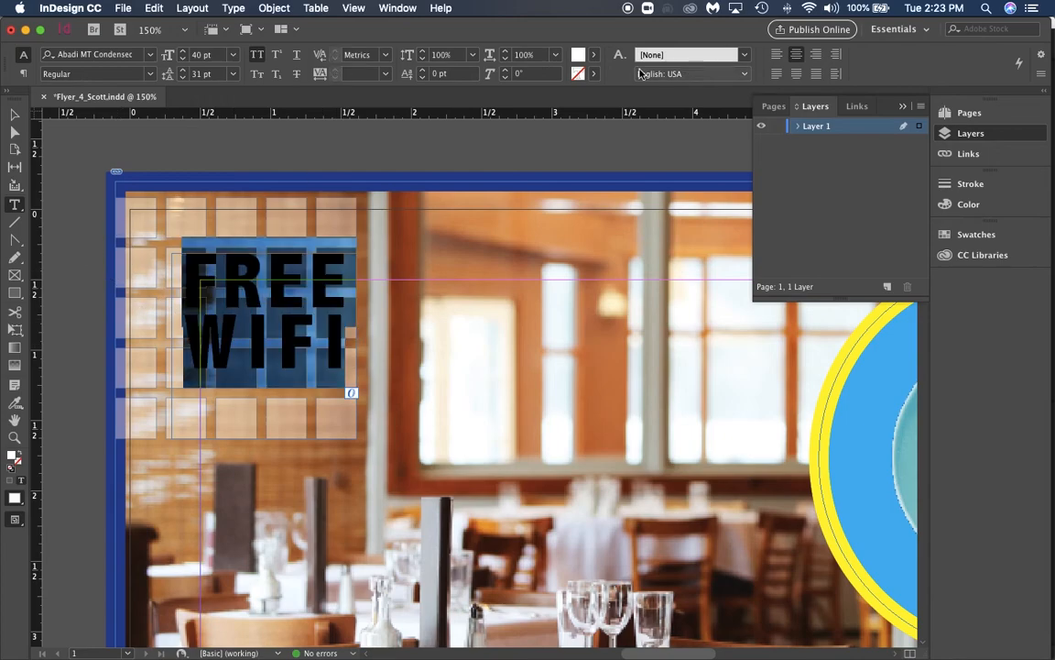
click(579, 73)
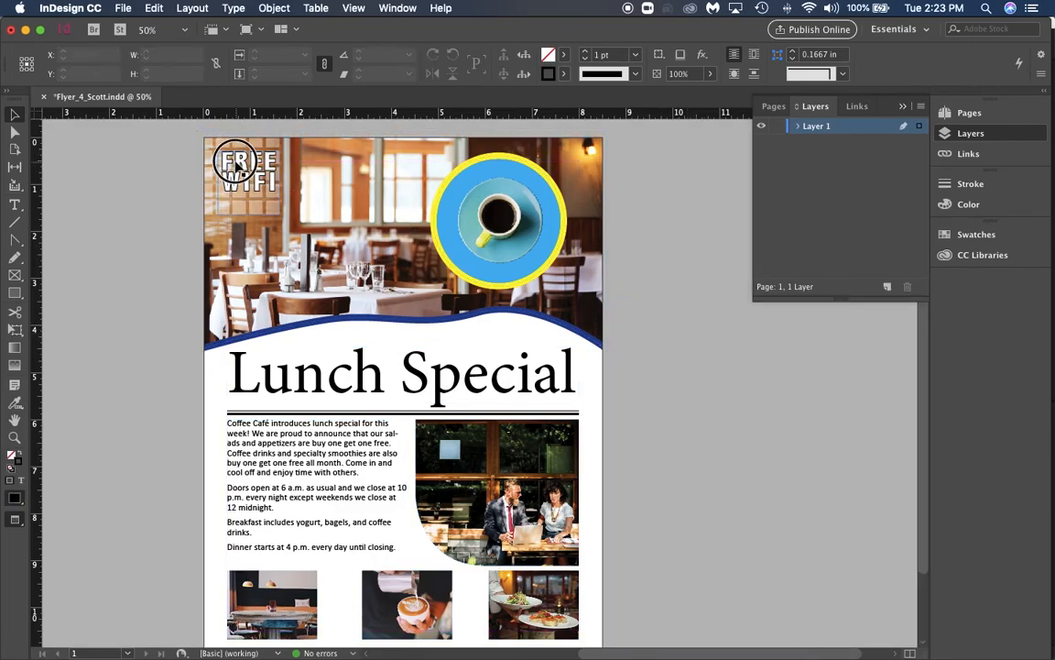
click(242, 174)
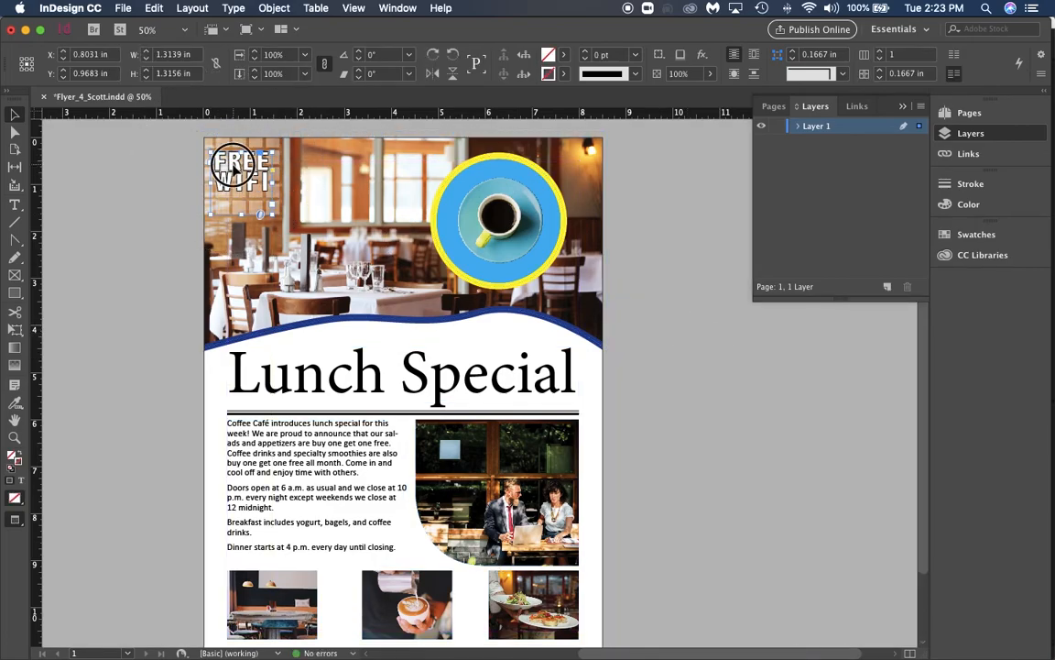
click(692, 293)
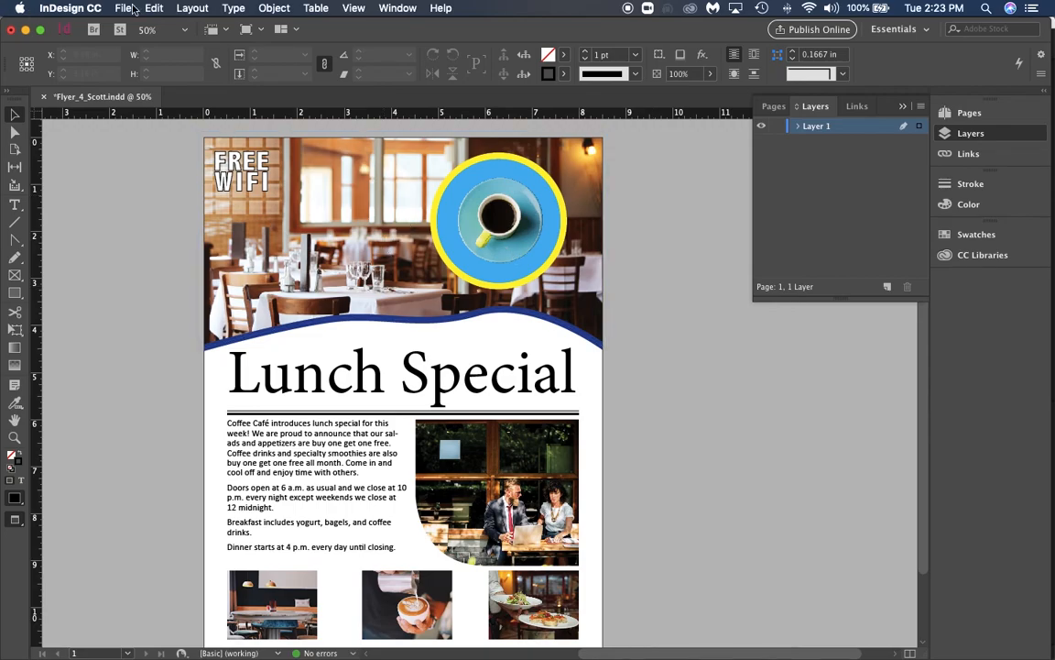
Step: Save the flyer as a new version named Flyer_5_Scott via Save As
click(122, 7)
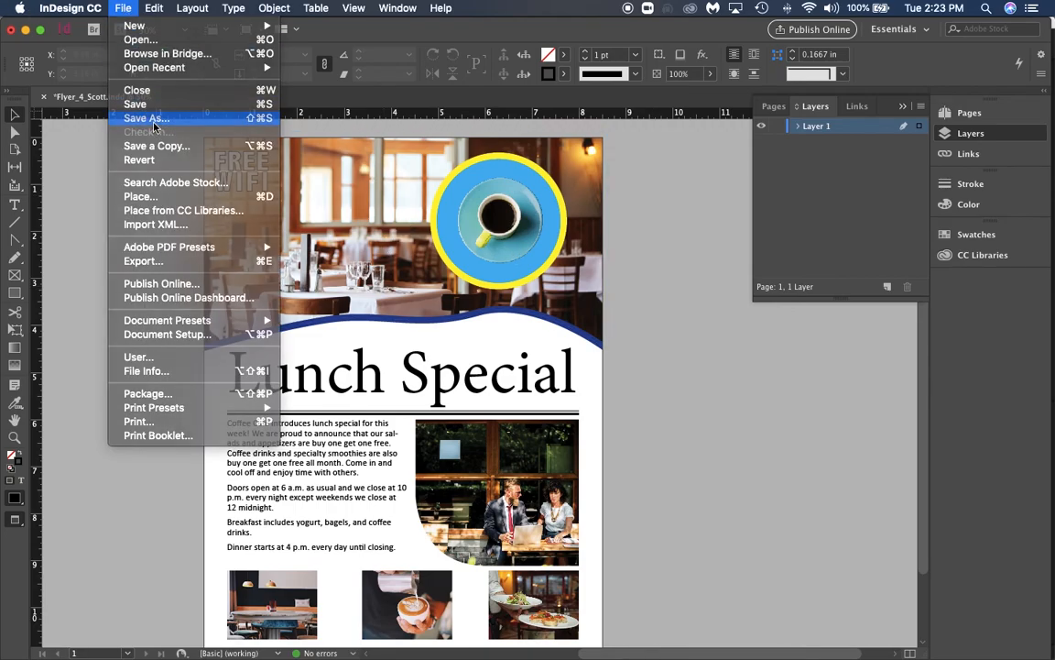
click(146, 118)
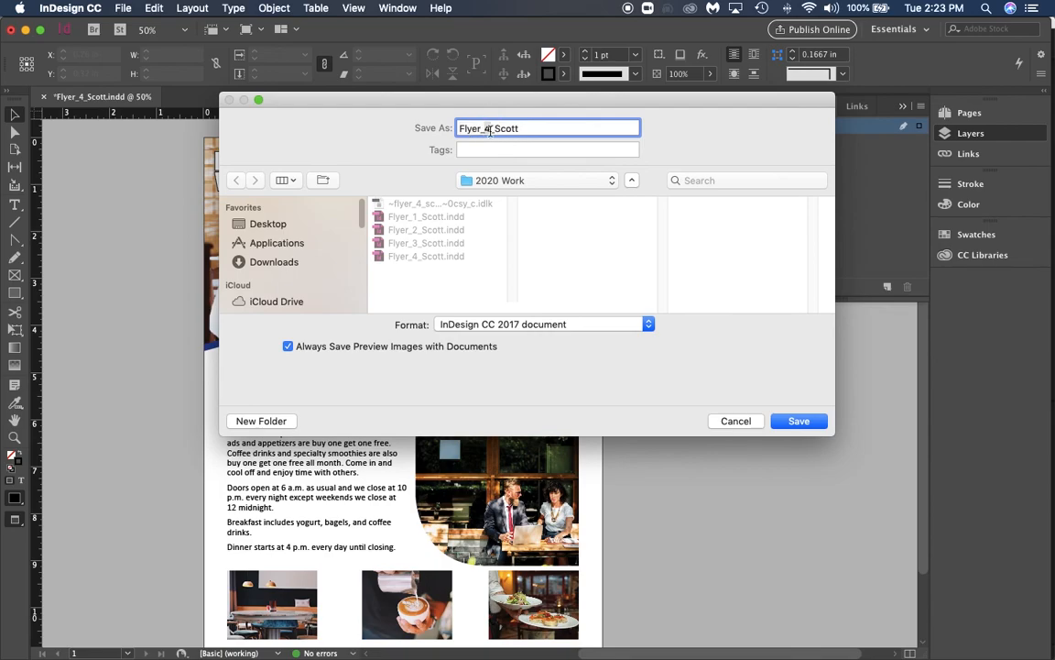
click(799, 420)
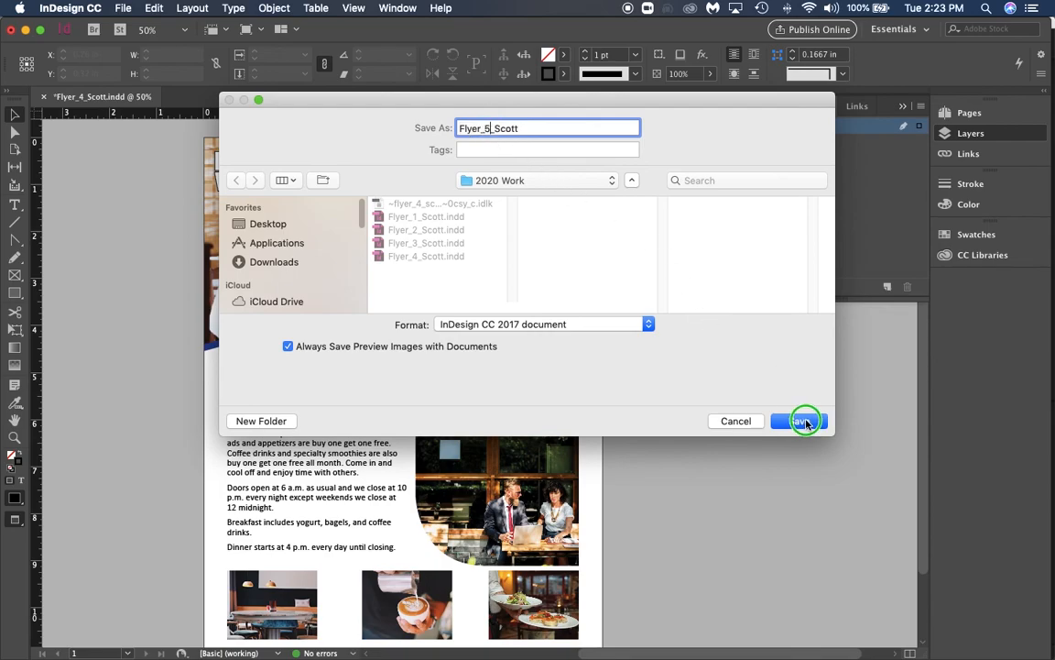
click(799, 420)
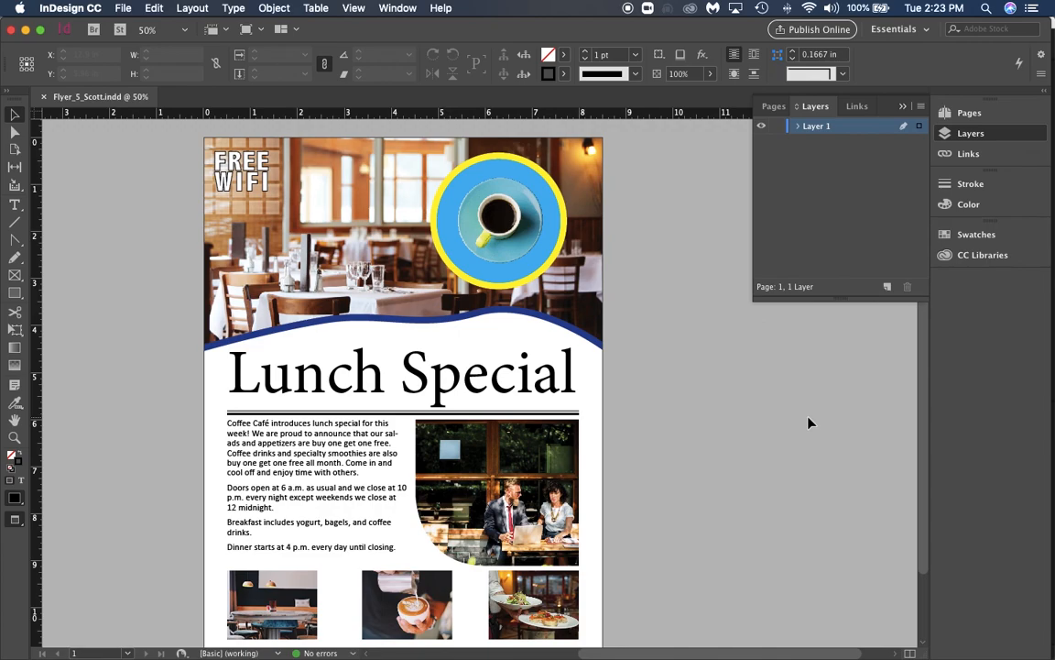